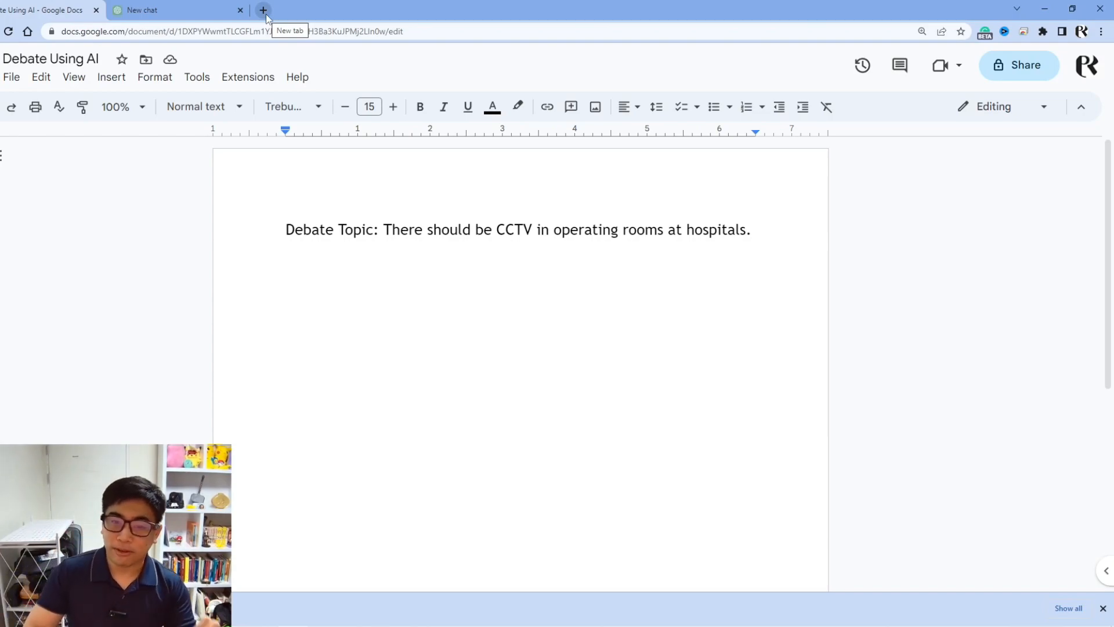
Search Google in a new tab for 'CCTV in operating rooms in hospitals'.
left_click(264, 11)
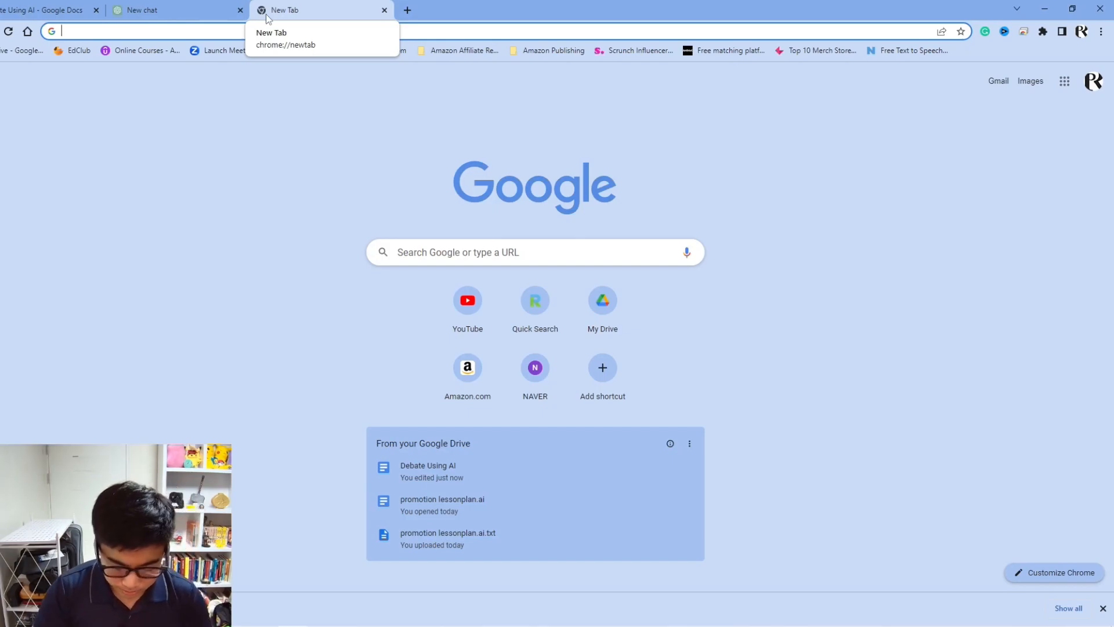
type("CCTV")
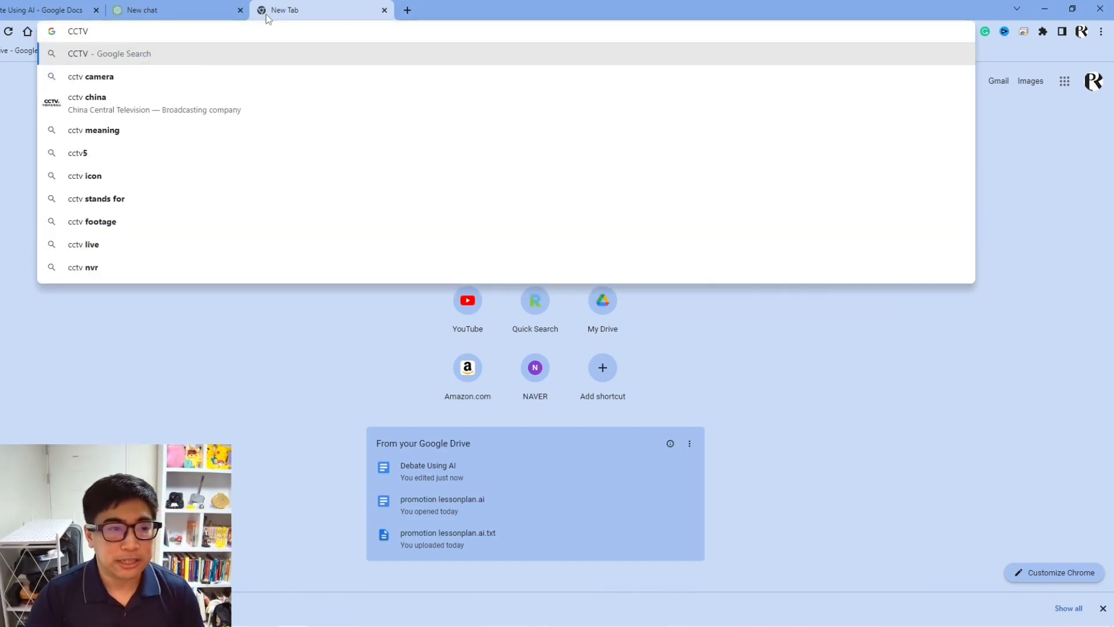
type("in operating room")
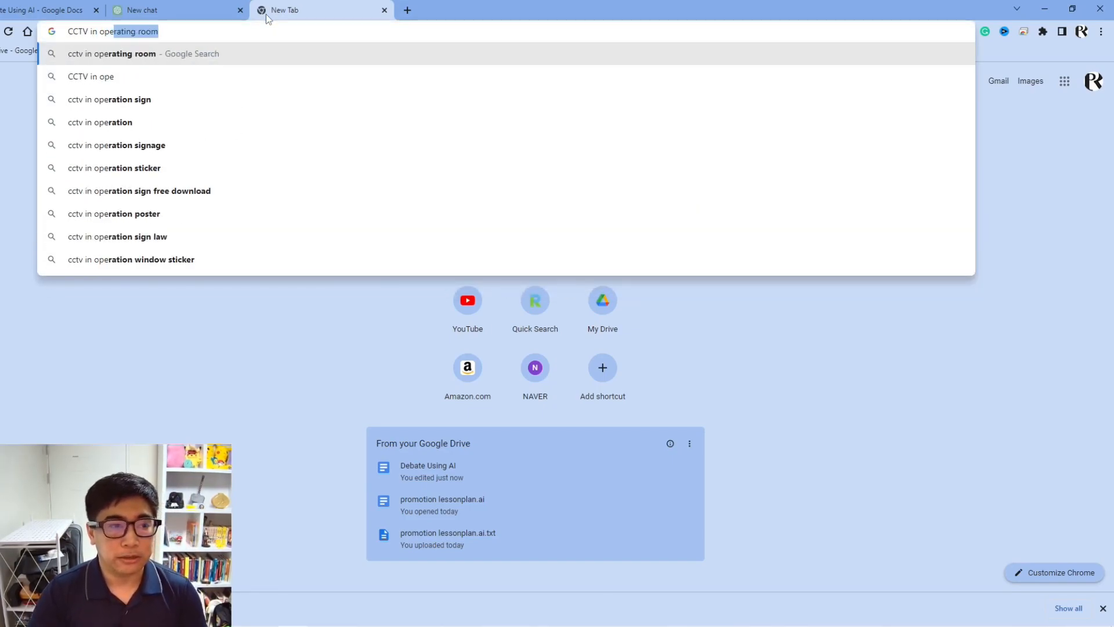
type("s in")
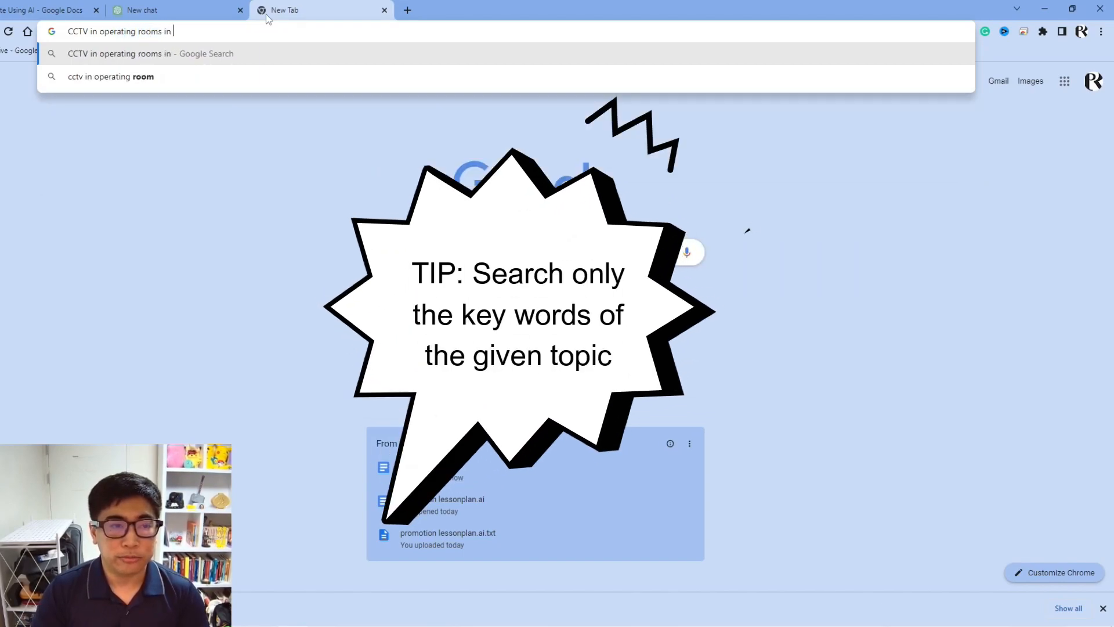
type("hospitals")
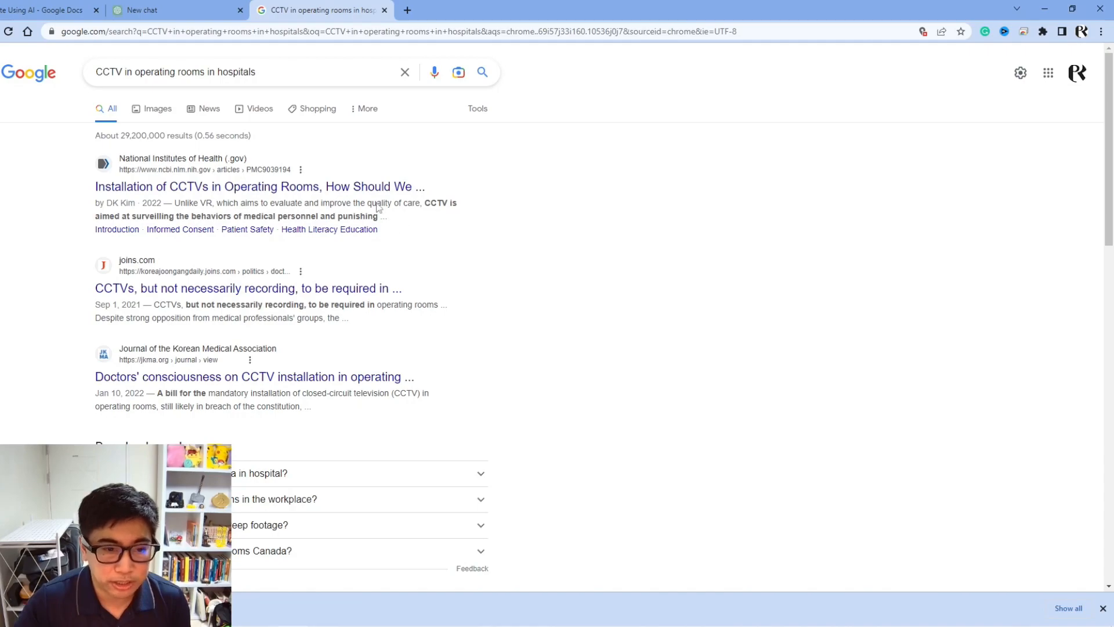
Open the NIH, JoongAng Daily and Korean Medical Association results in new background tabs.
right_click(254, 185)
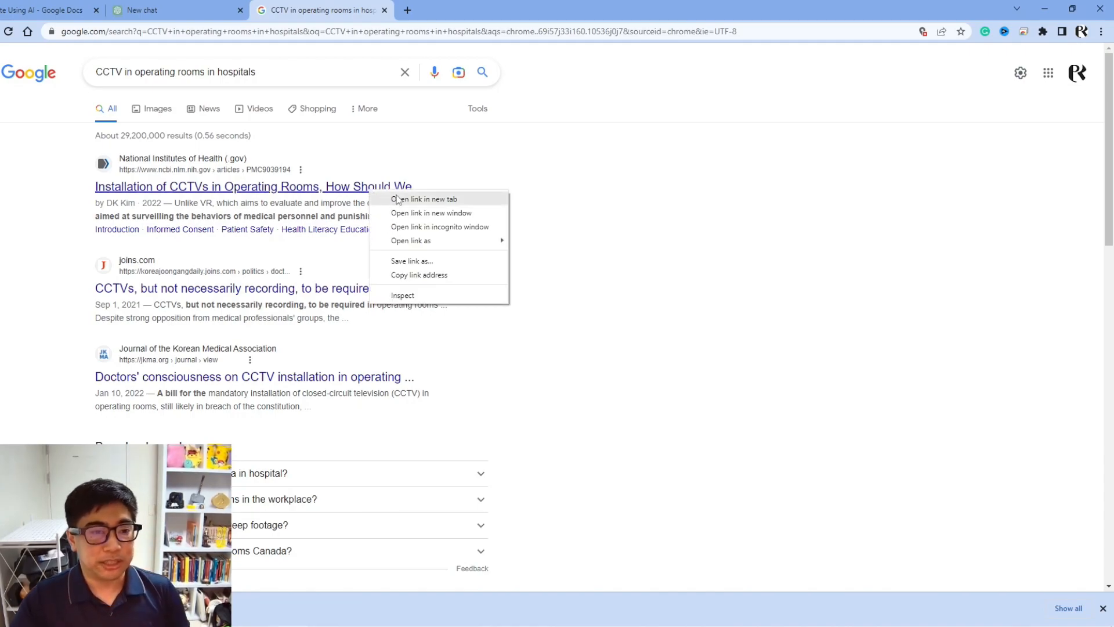
left_click(423, 198)
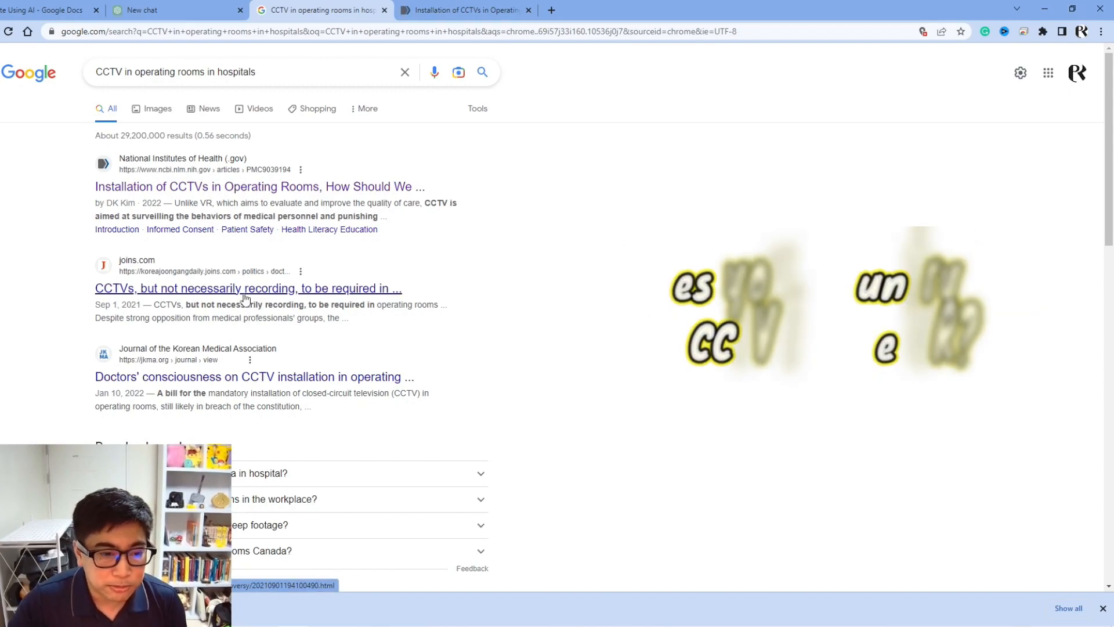
left_click(248, 288)
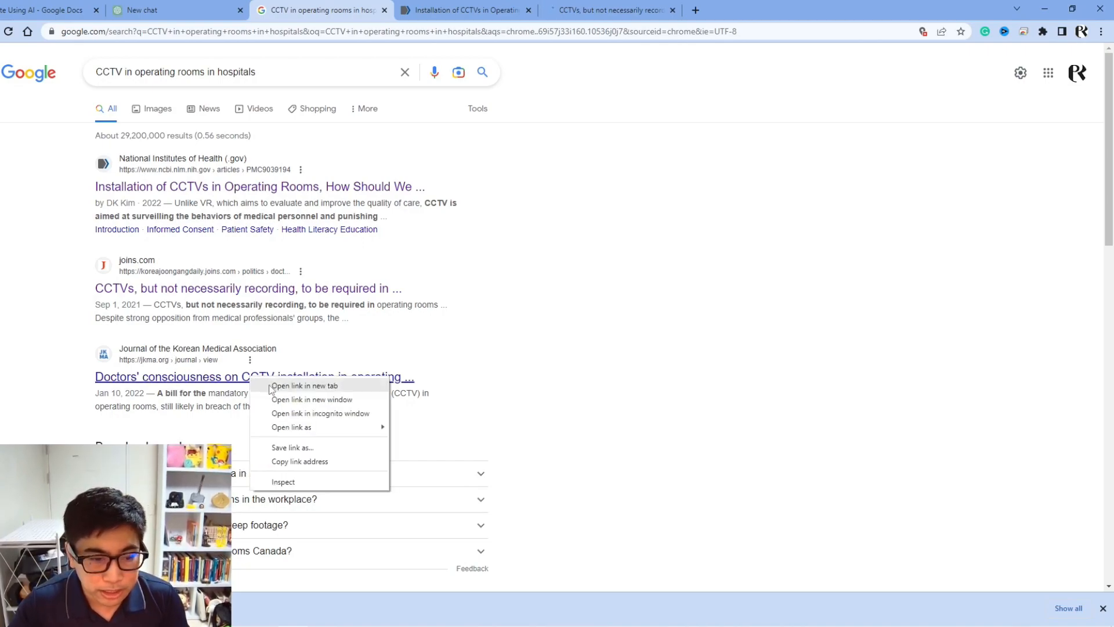
left_click(303, 385)
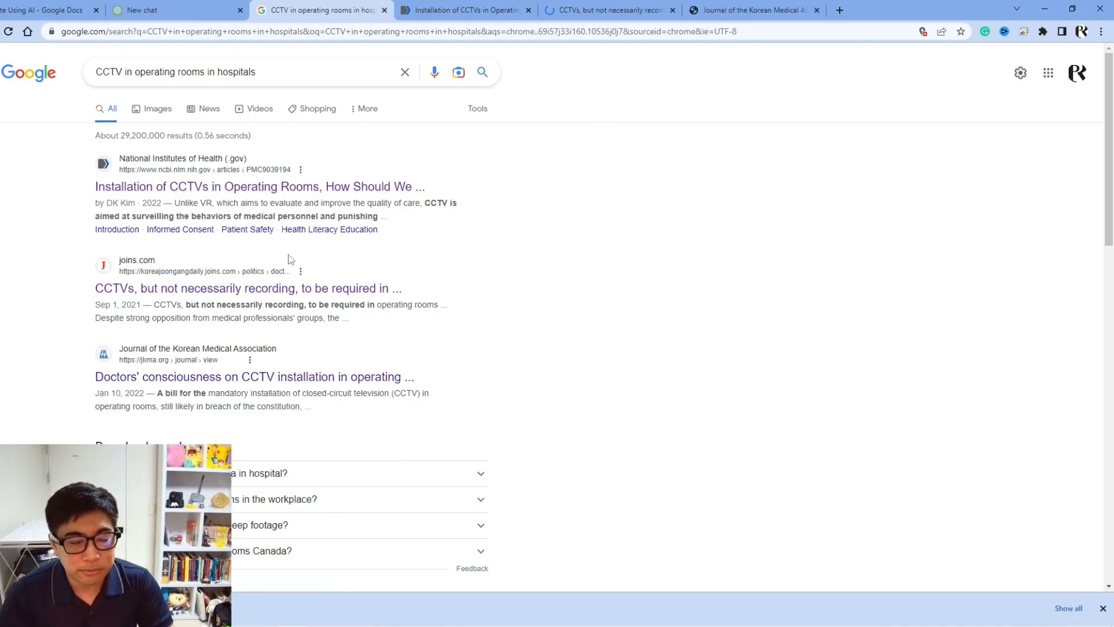
mouse_move(378, 152)
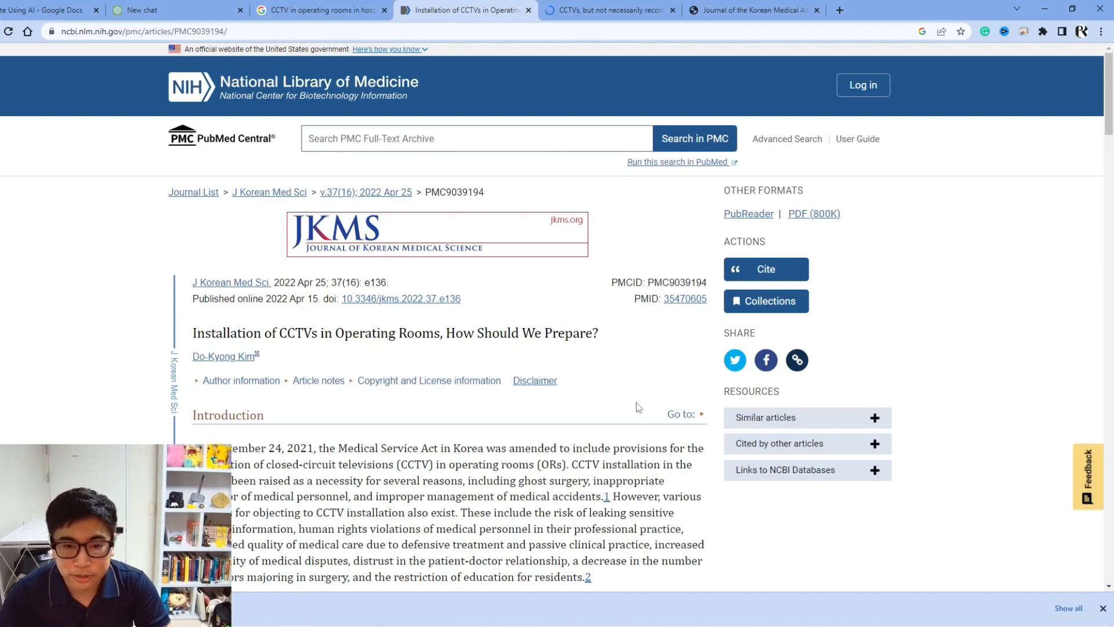
mouse_move(618, 374)
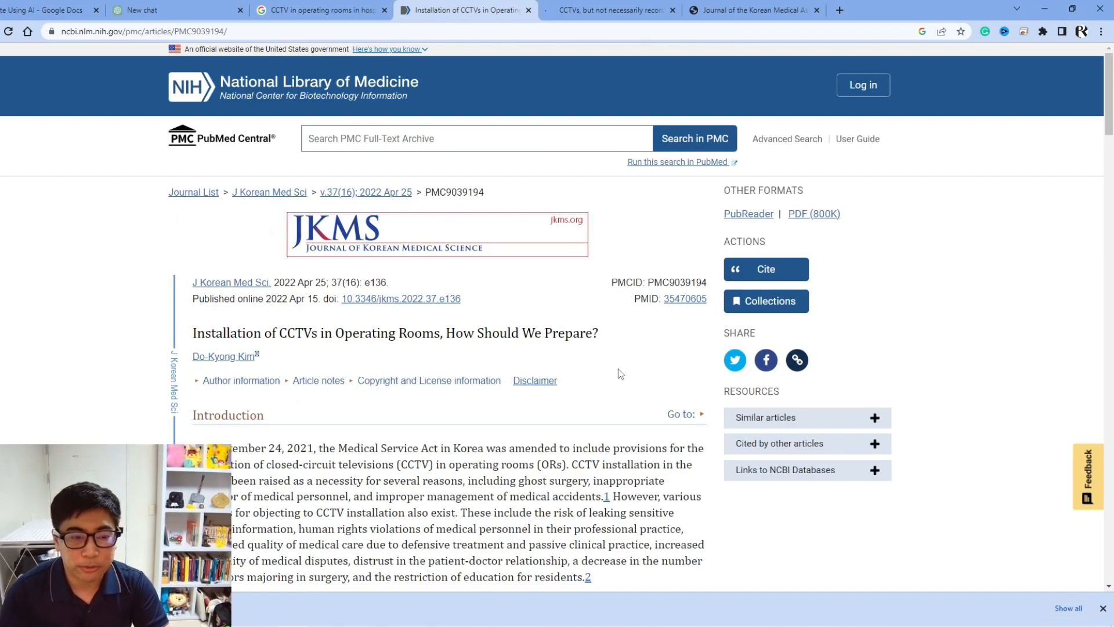
Skim the PubMed Central article's introduction and scroll back to its title.
scroll("down", 3)
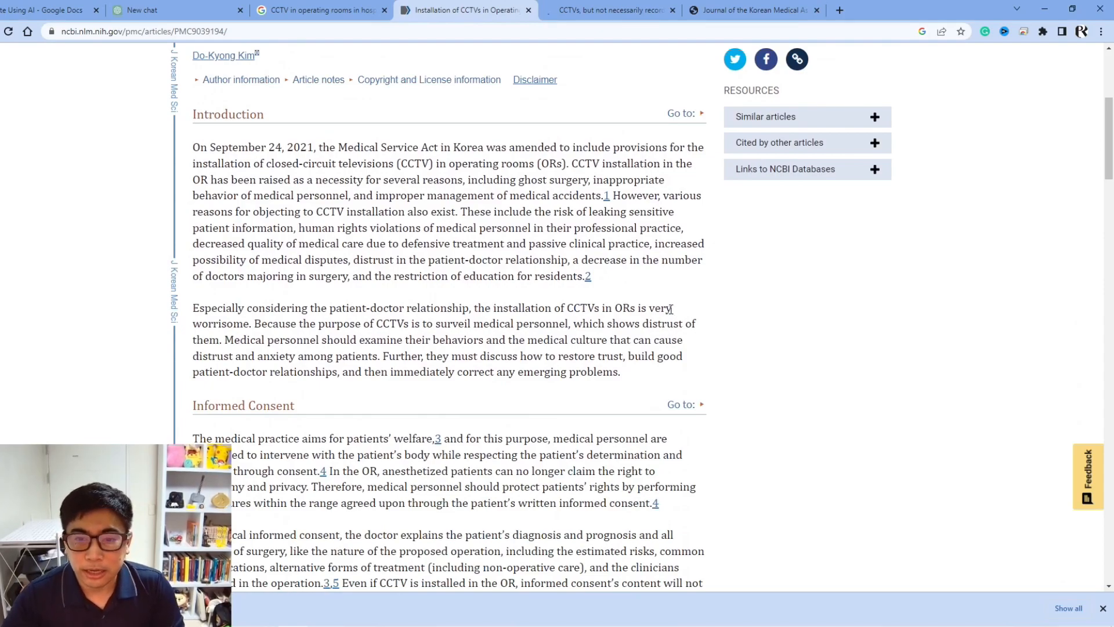
scroll("up", 3)
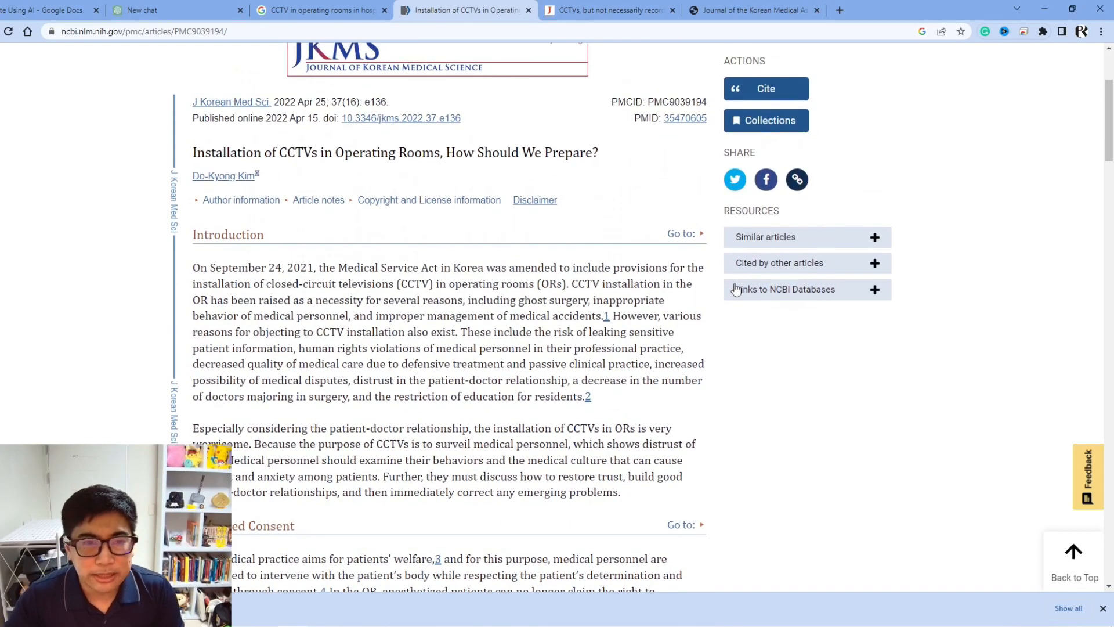
scroll("up", 3)
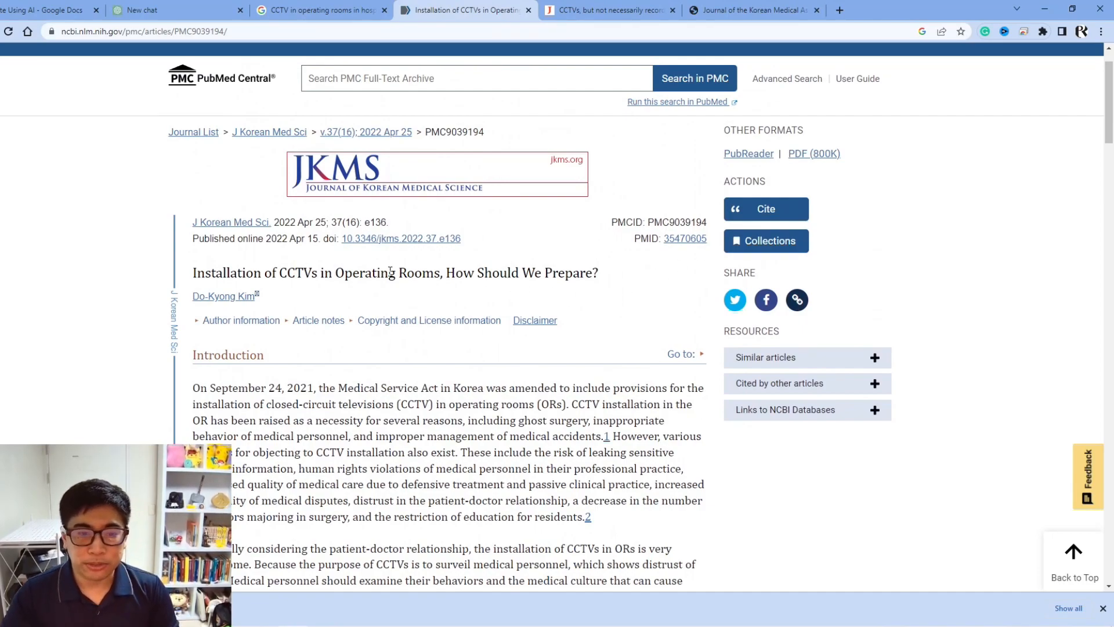
mouse_move(547, 261)
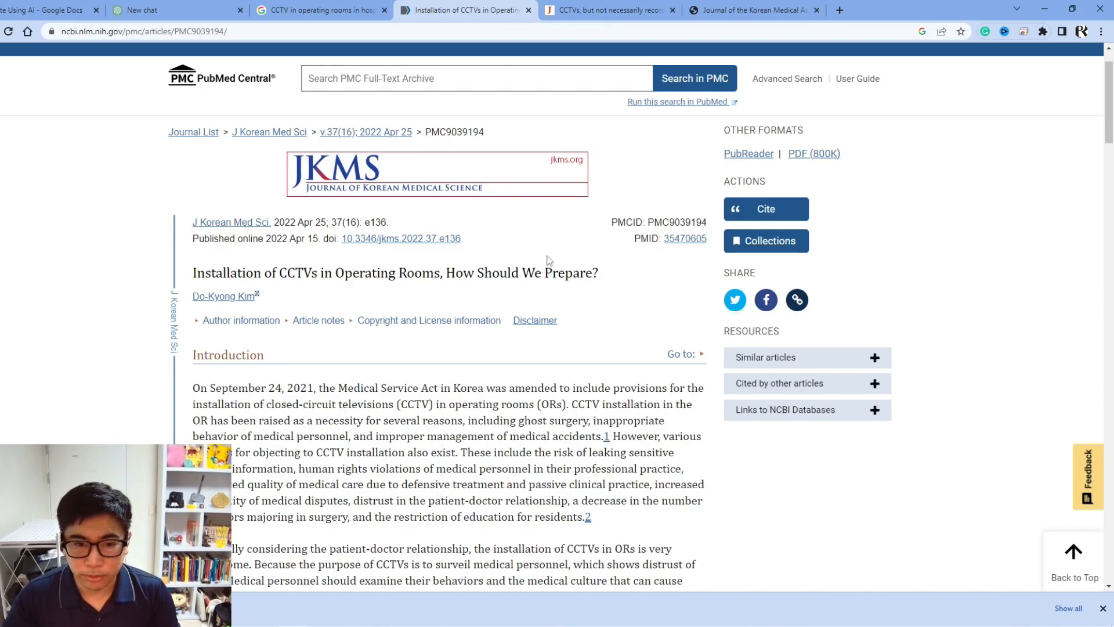
Read the JoongAng Daily article on required operating-room CCTVs down to its closing paragraphs.
left_click(606, 10)
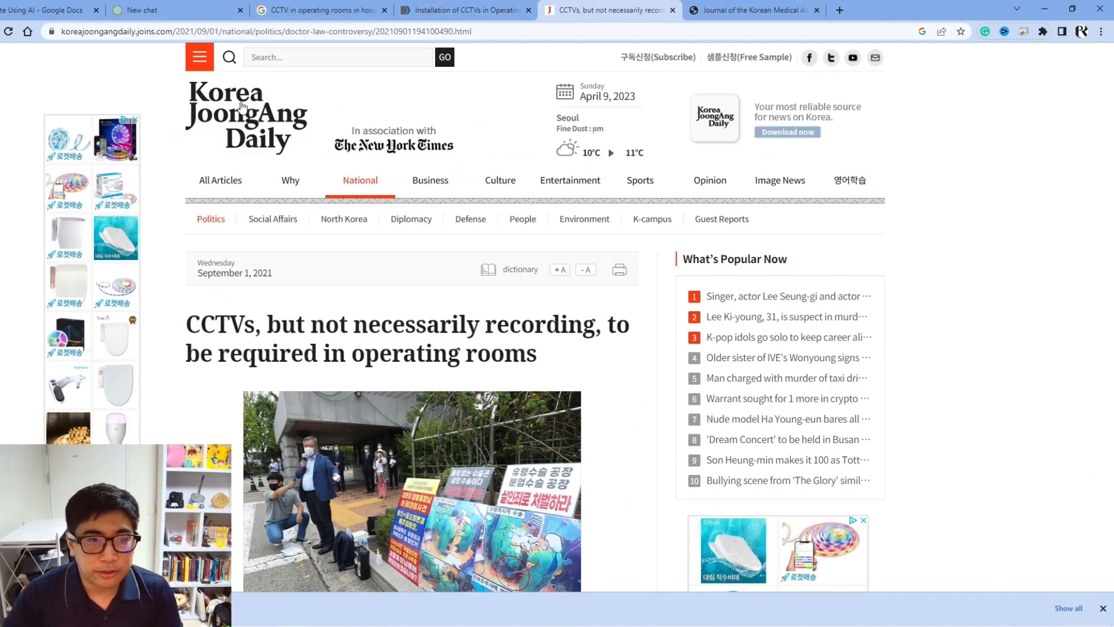
left_click(494, 179)
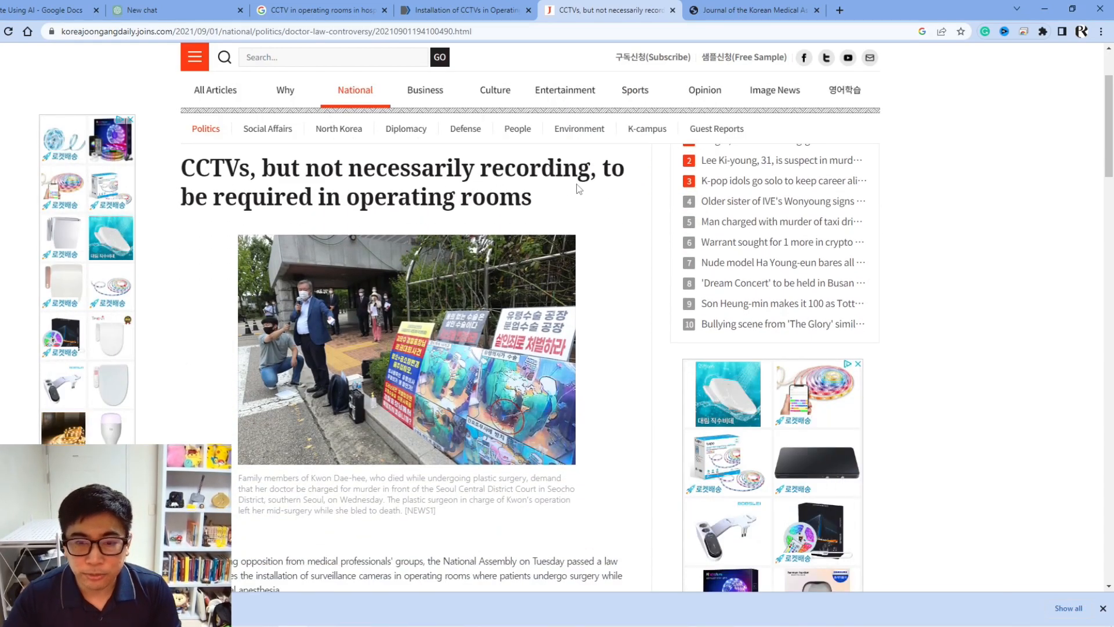
scroll("down", 3)
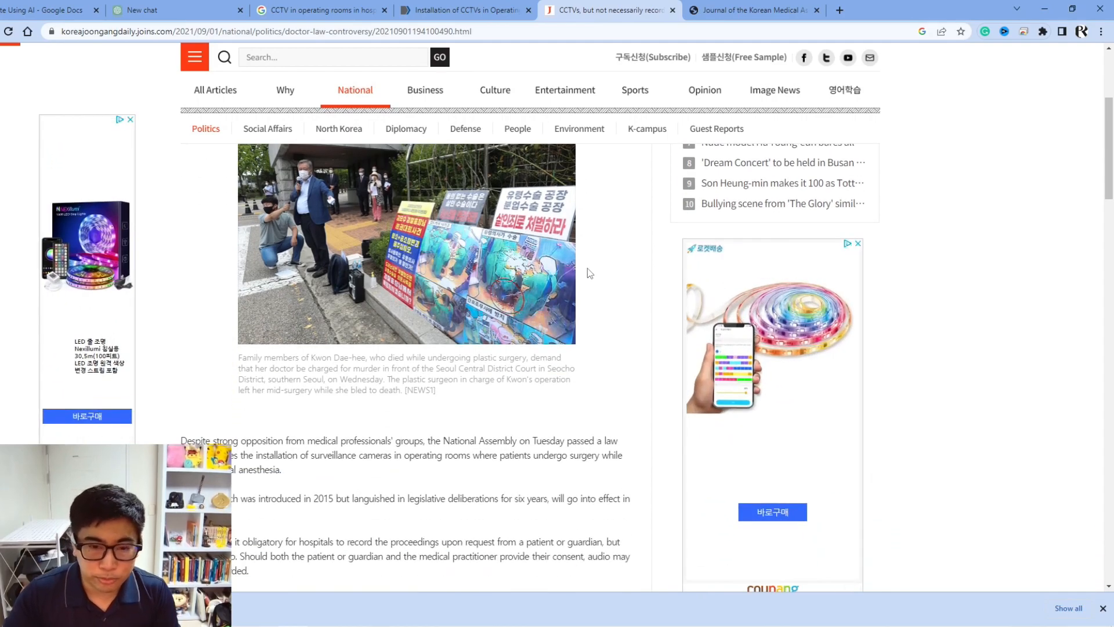
scroll("down", 3)
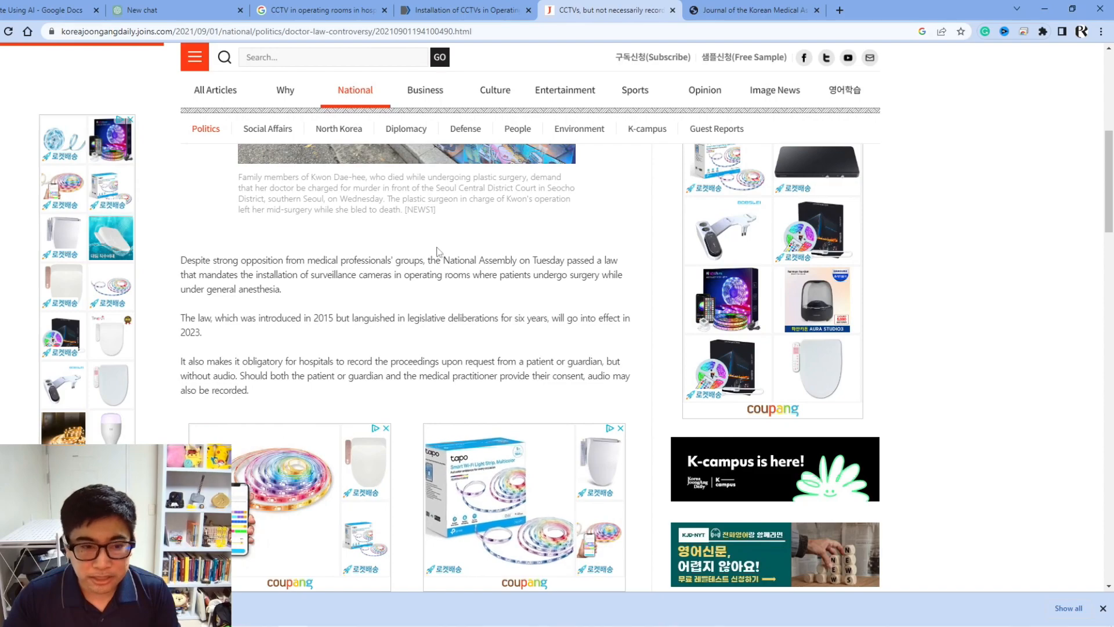
mouse_move(397, 300)
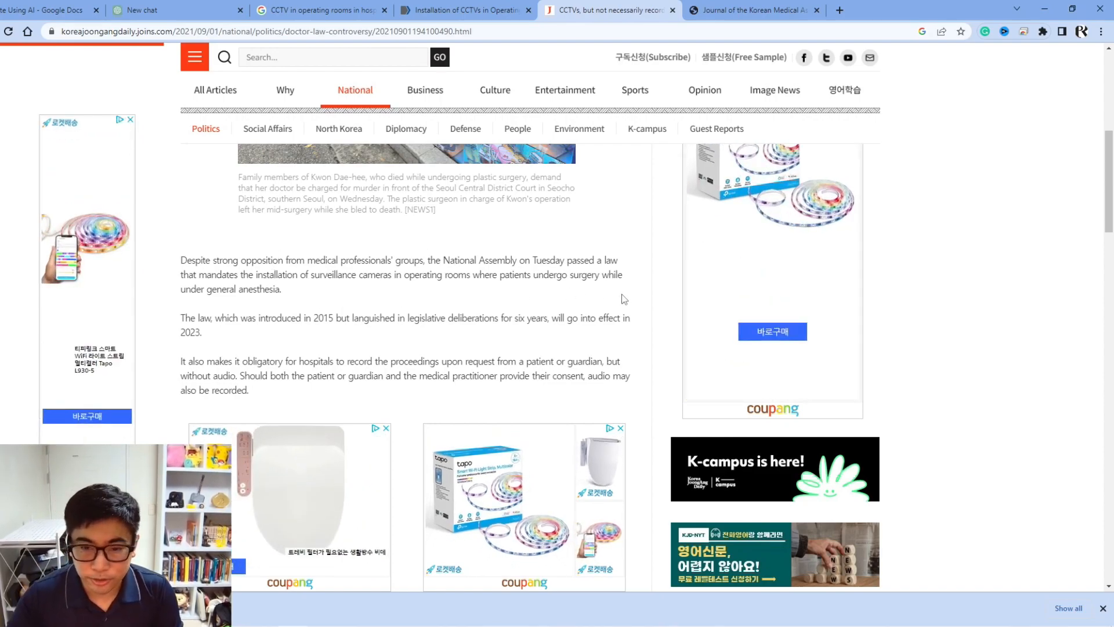
mouse_move(311, 297)
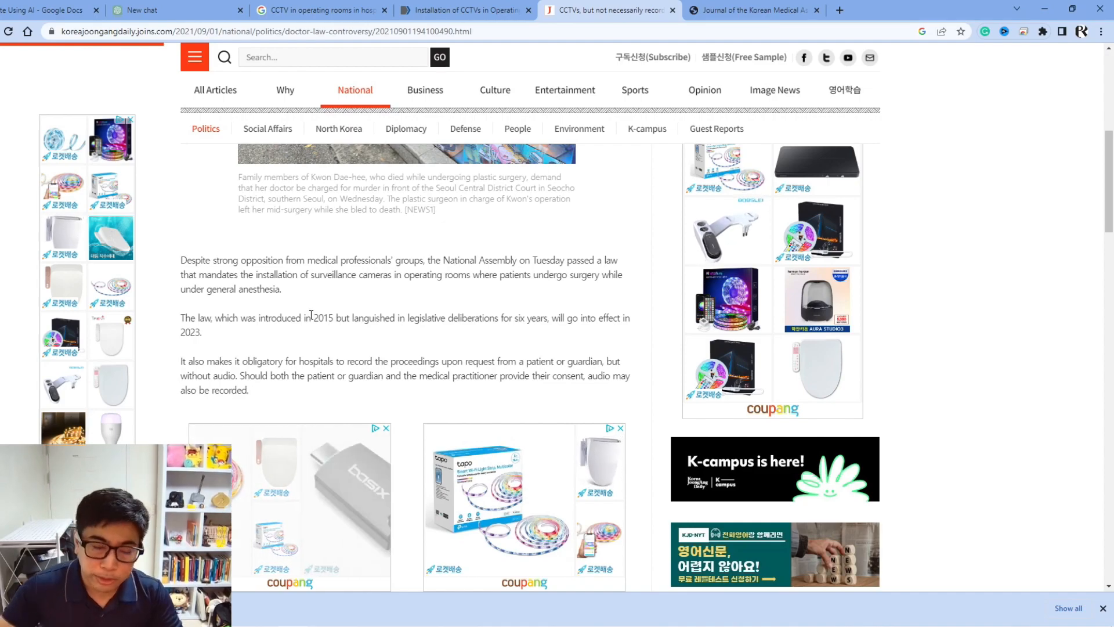
scroll("down", 3)
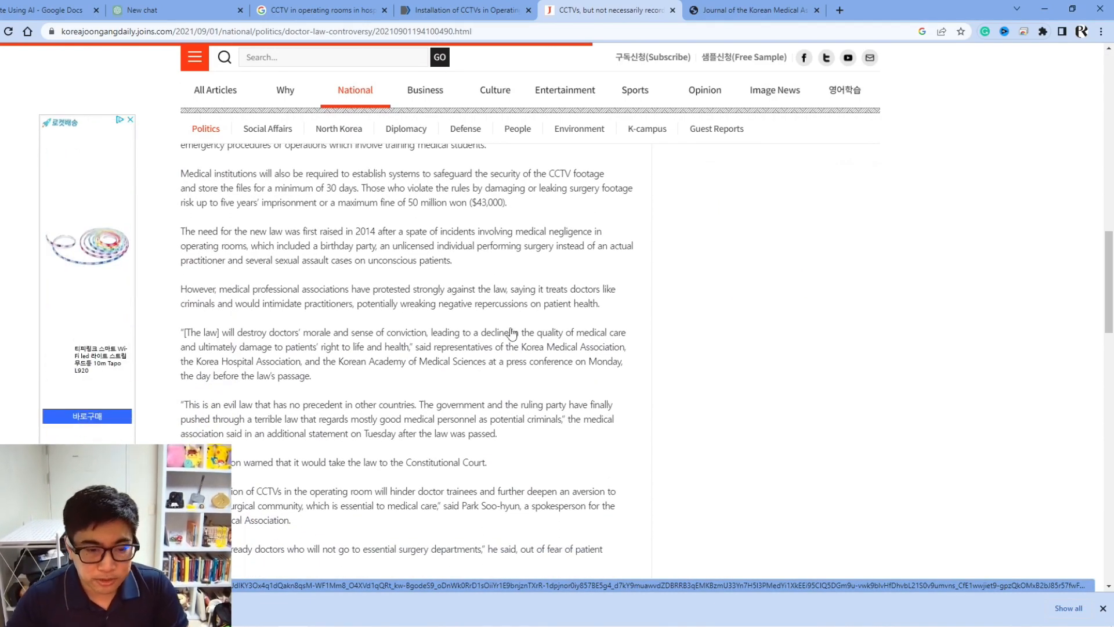
scroll("down", 3)
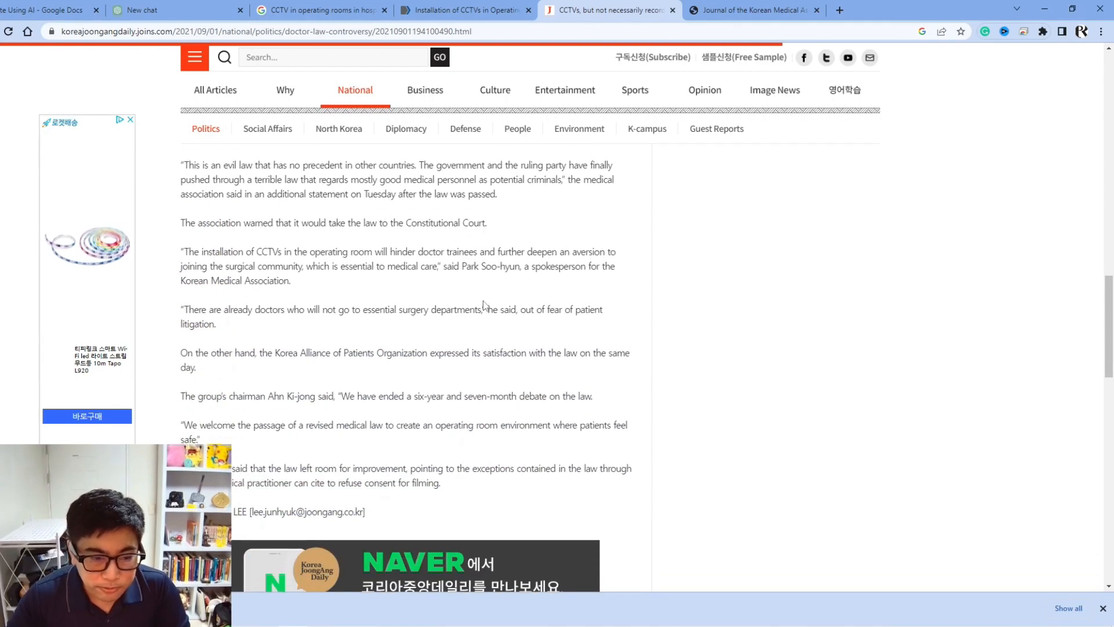
Skim the Korean Medical Association survey article on doctors' views of operating-room CCTV.
left_click(753, 10)
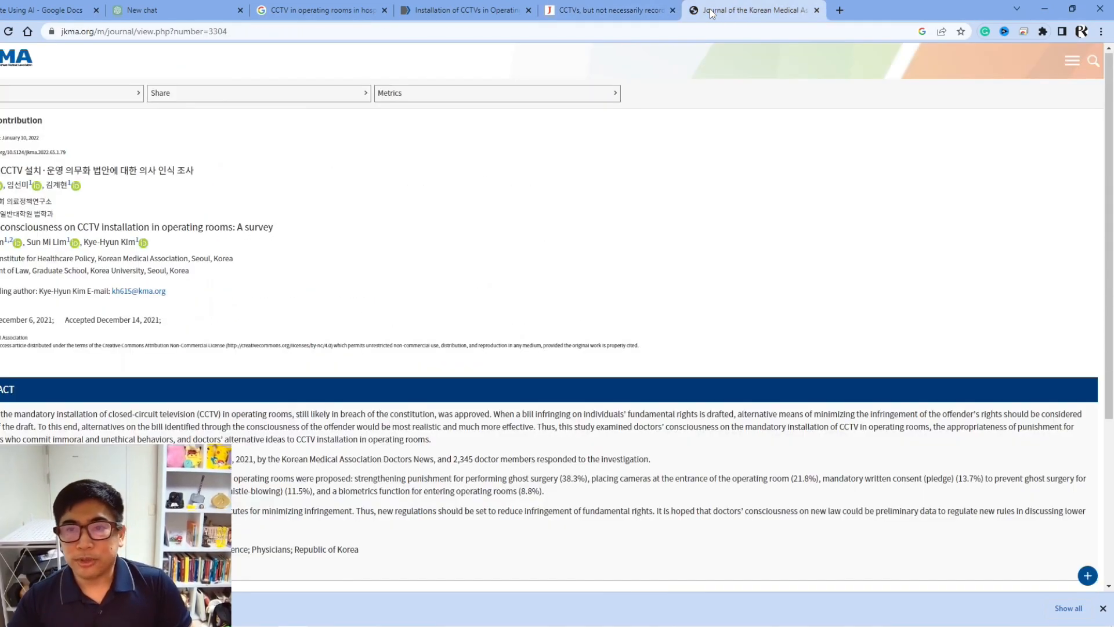
scroll("down", 3)
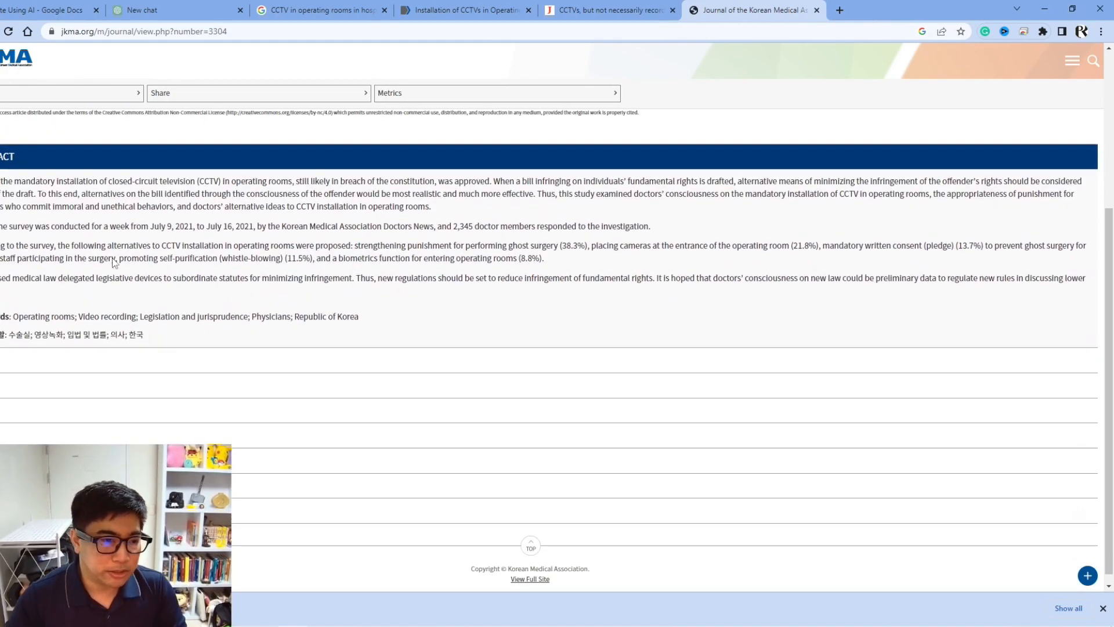
scroll("up", 3)
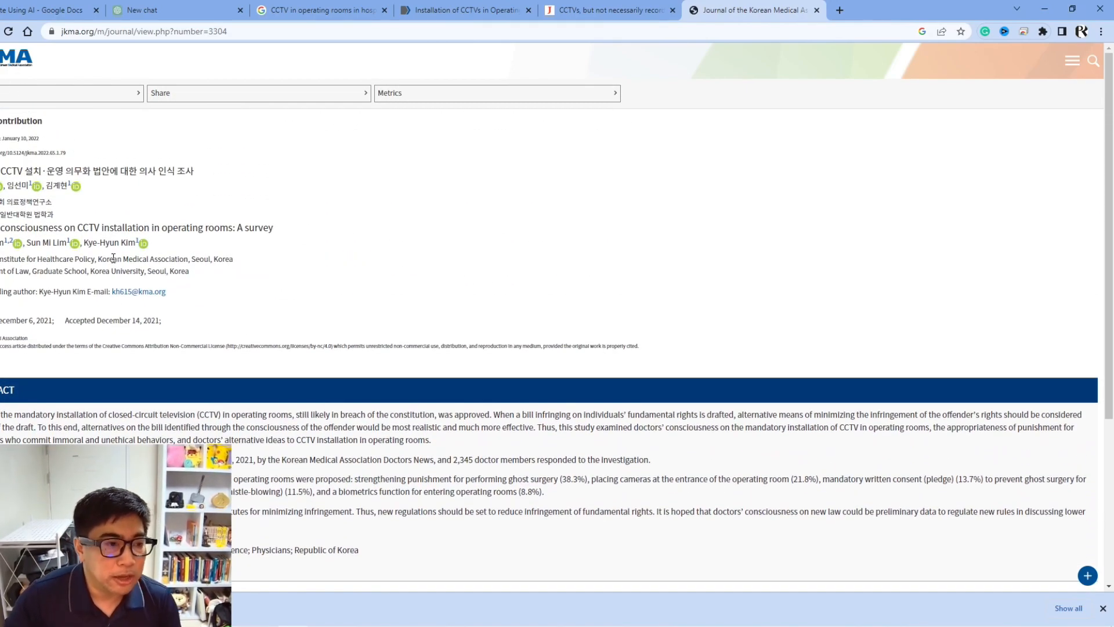
scroll("down", 3)
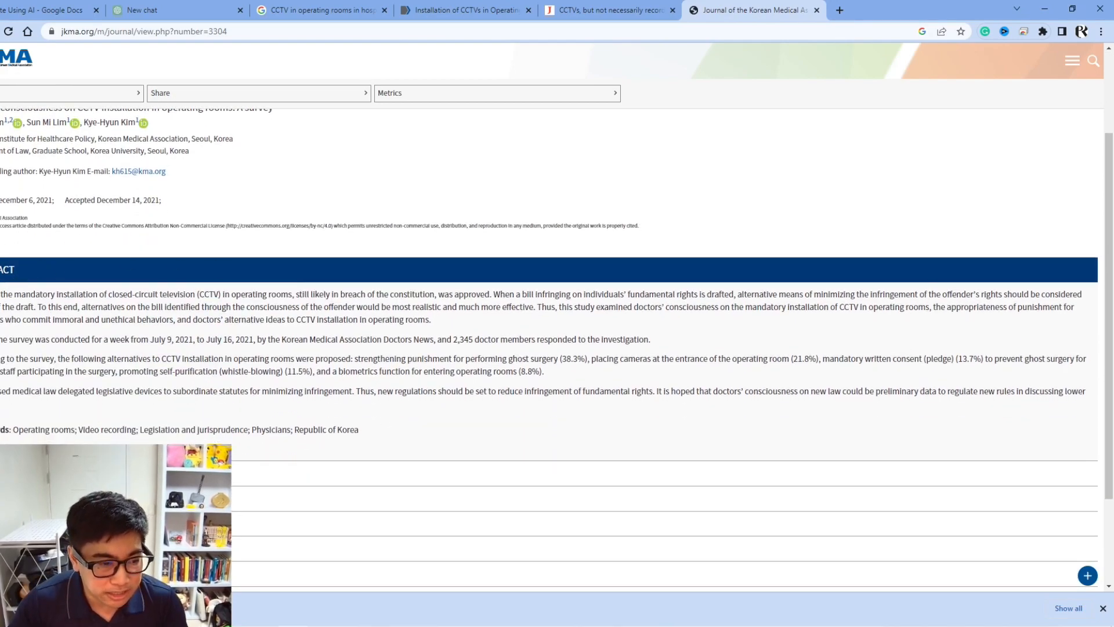
scroll("down", 3)
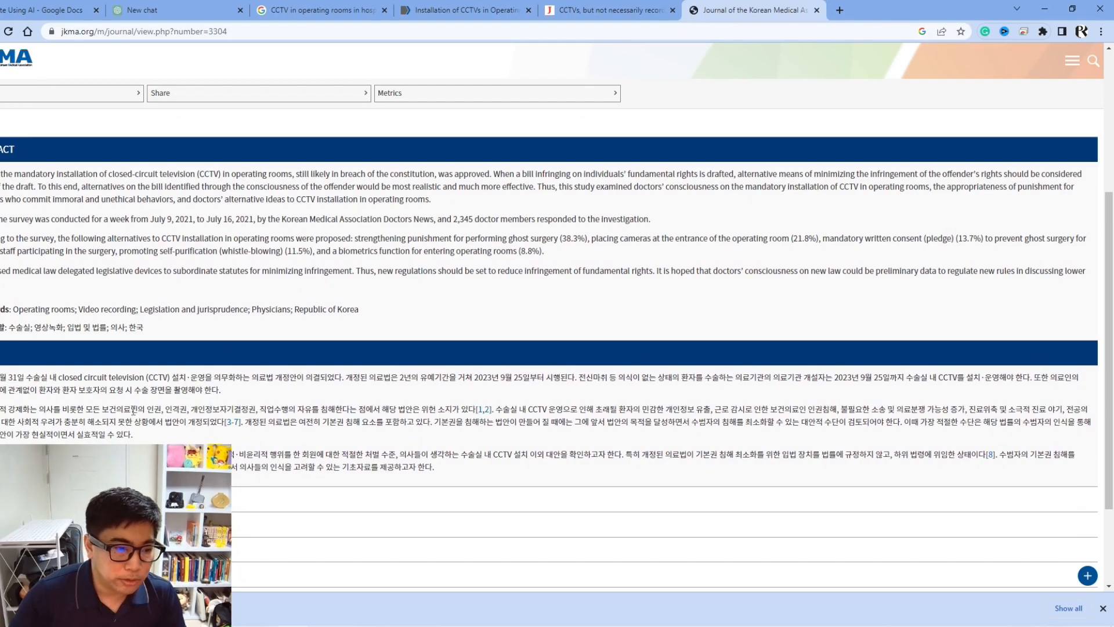
scroll("down", 3)
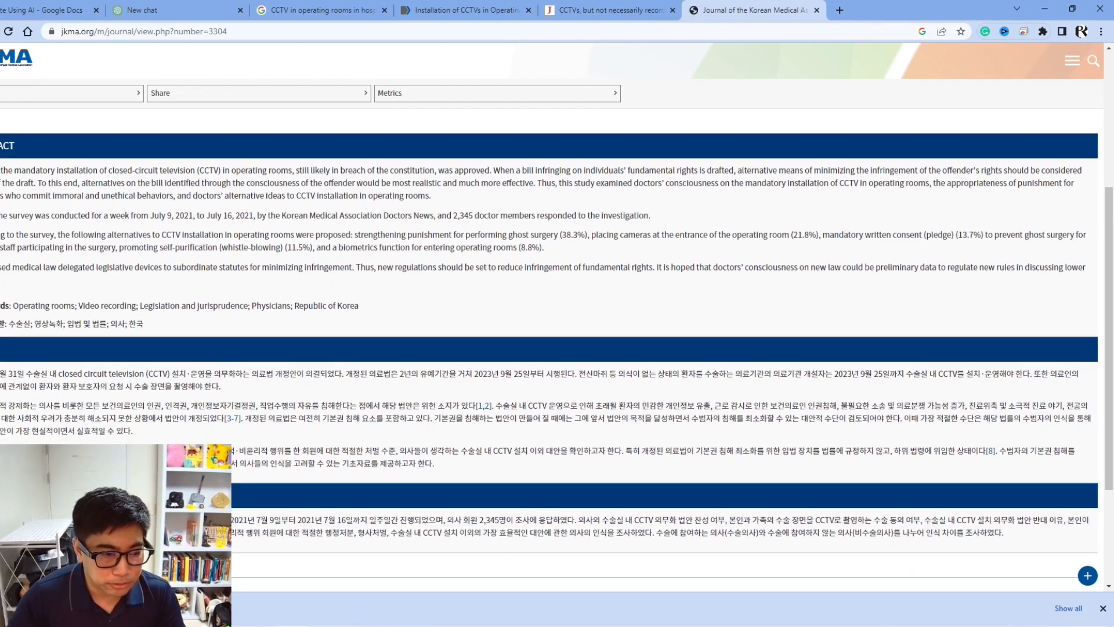
scroll("up", 3)
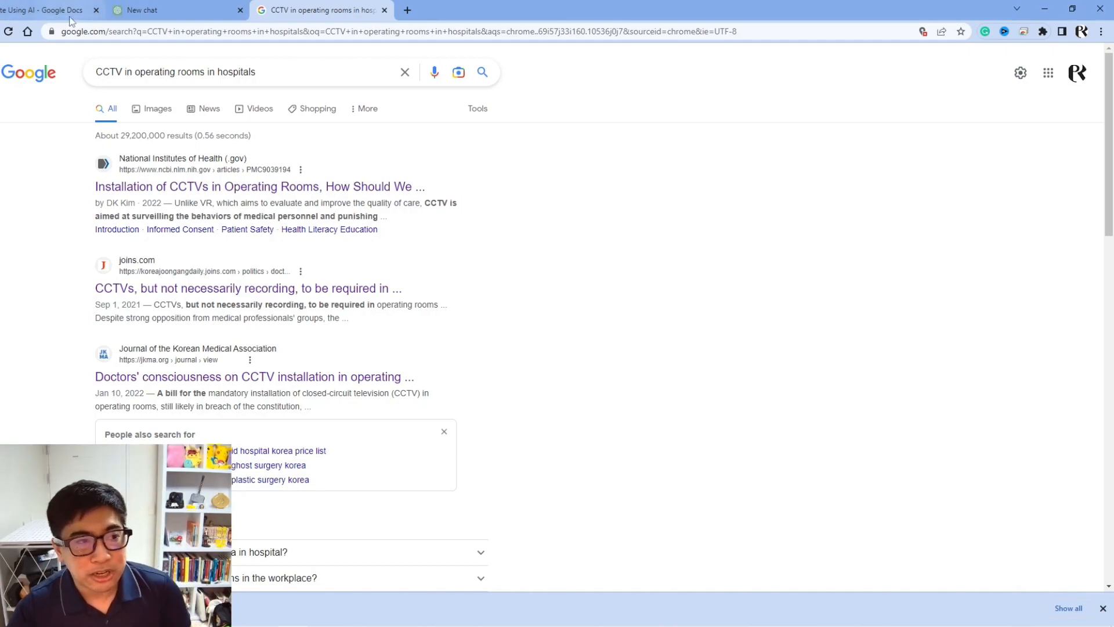
Add 'real evidence' after Pros- in the debate notes document.
left_click(50, 10)
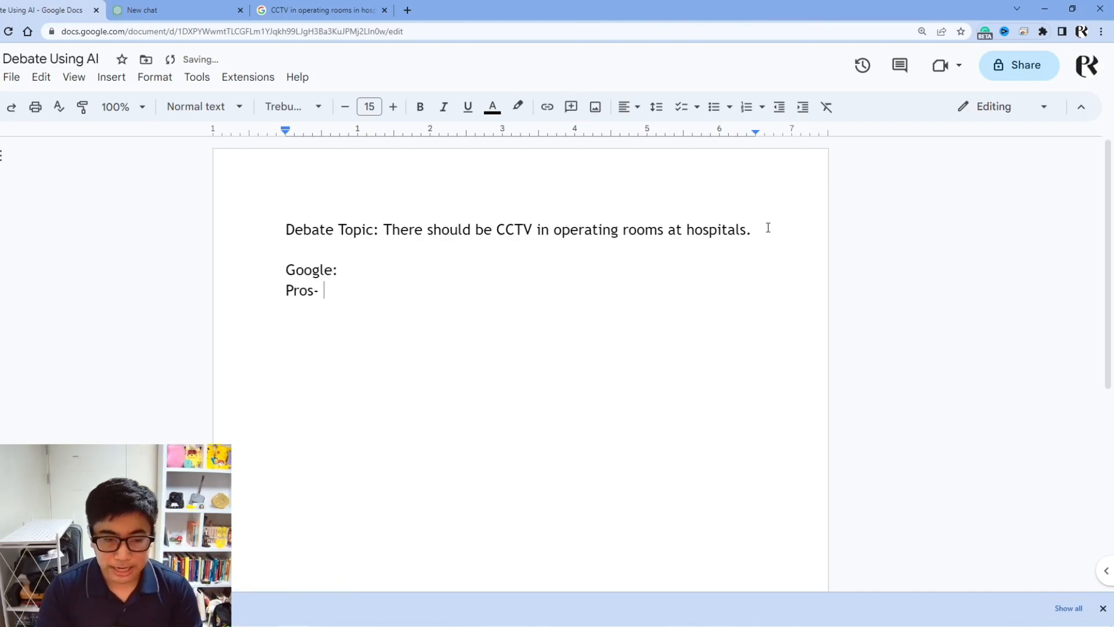
type("evide")
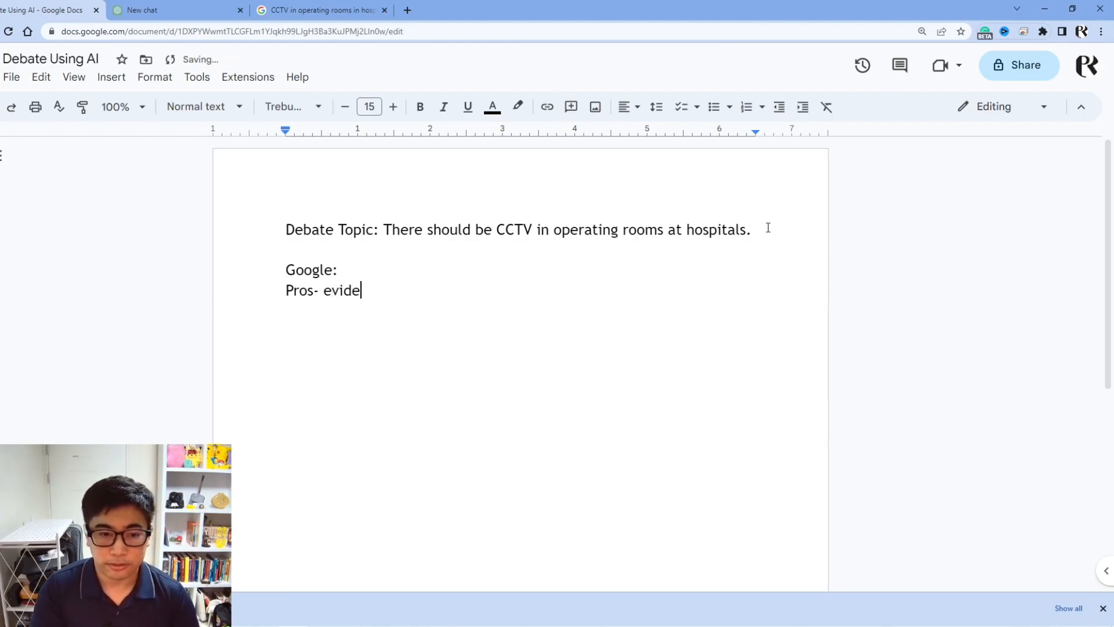
key("Backspace")
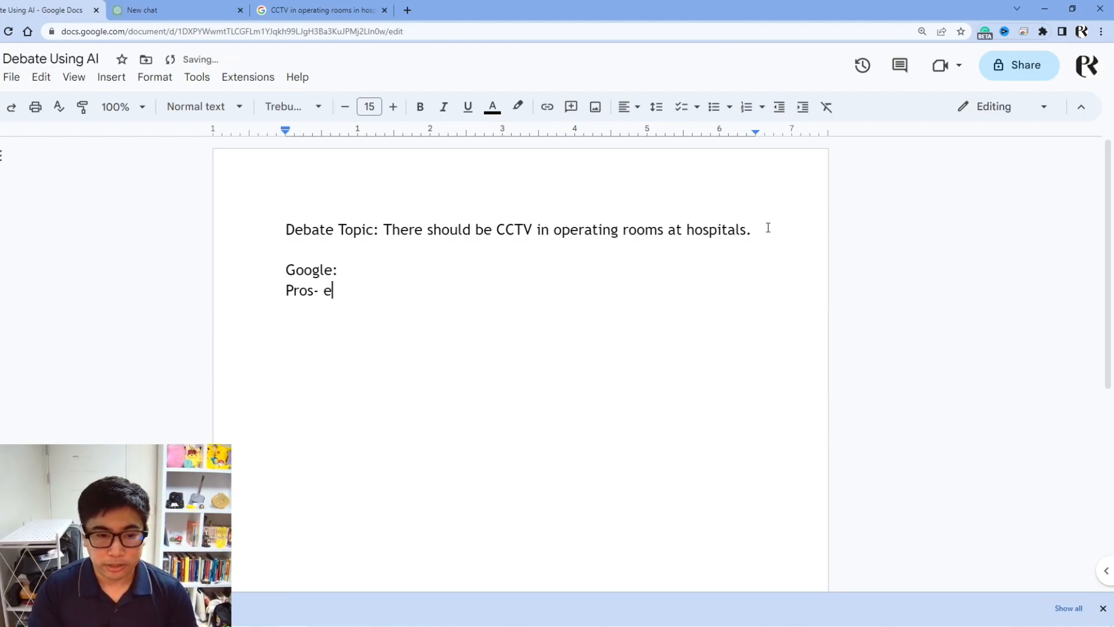
type("real evidence")
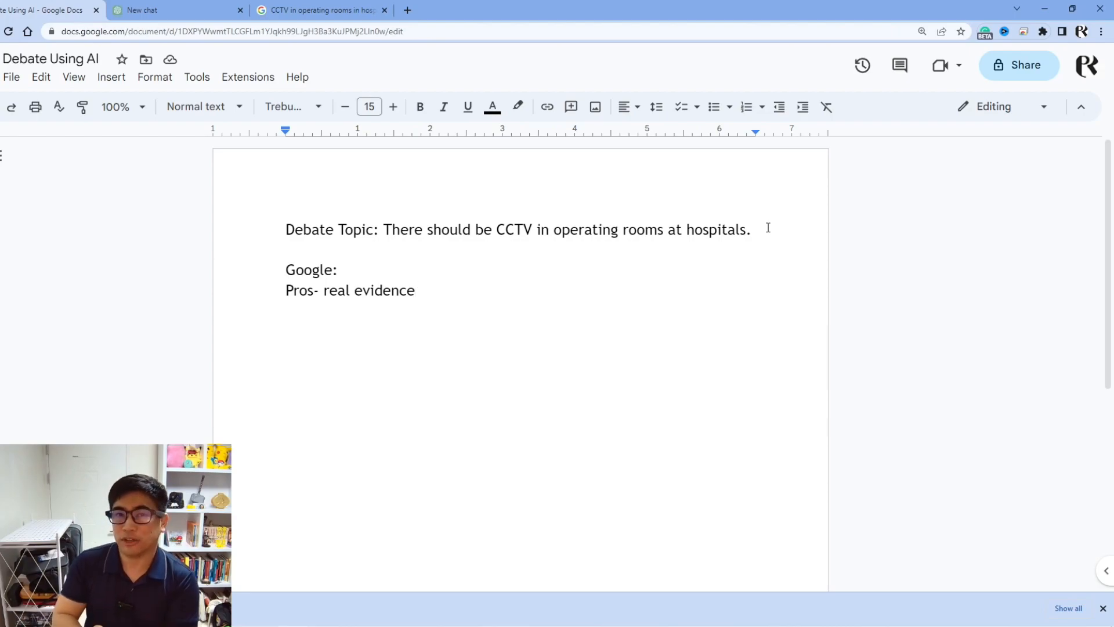
Add the line 'Cons- research takes time' to the Google notes.
type("-")
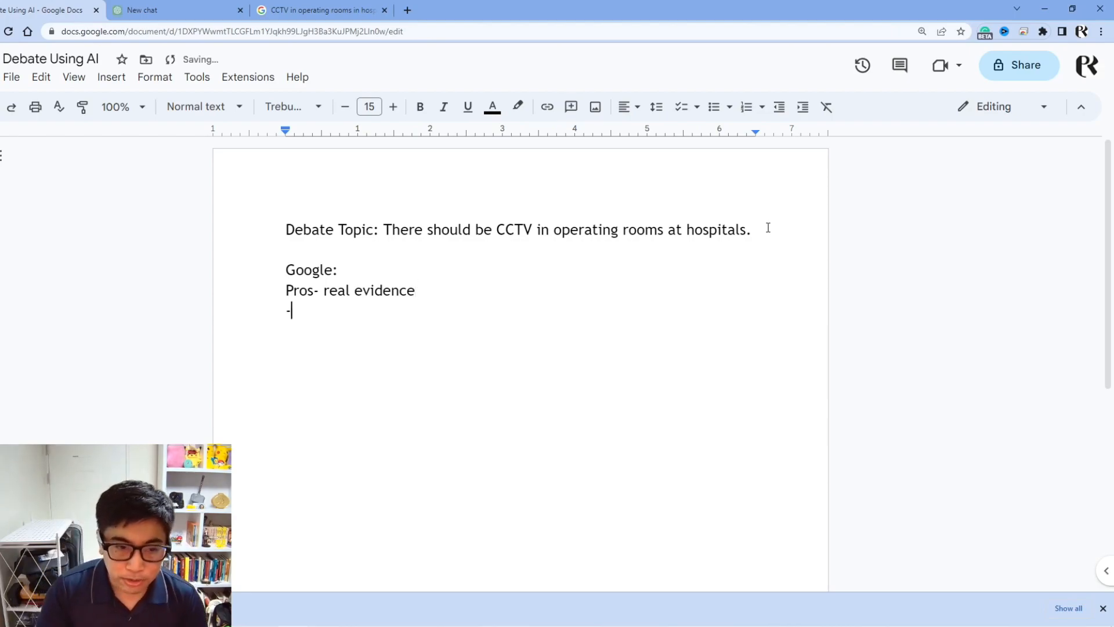
type("Cons0")
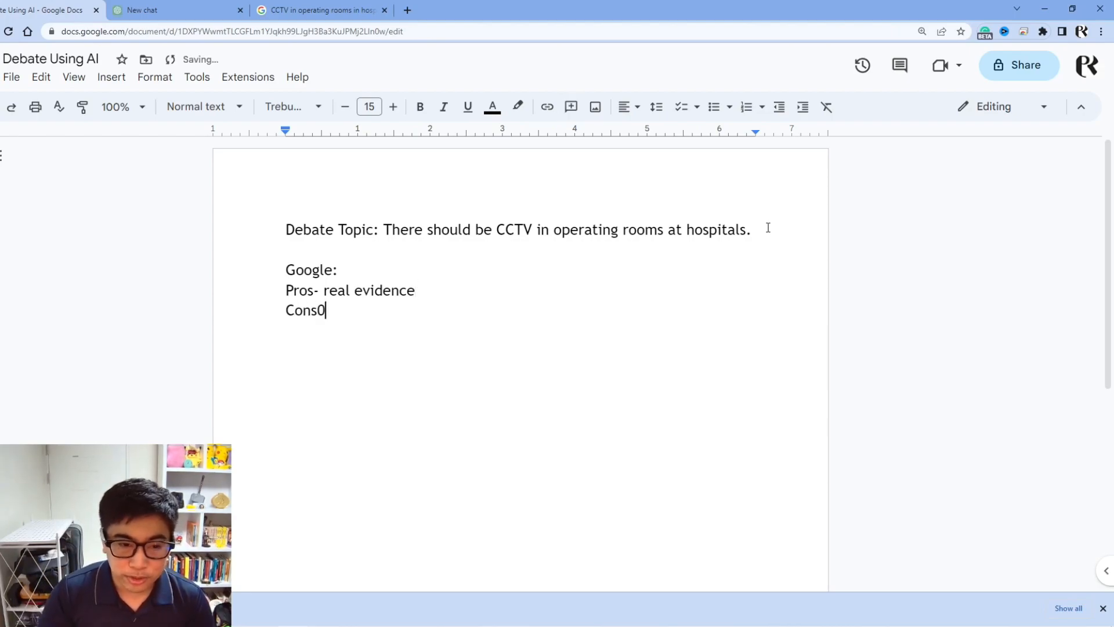
type("- research takes")
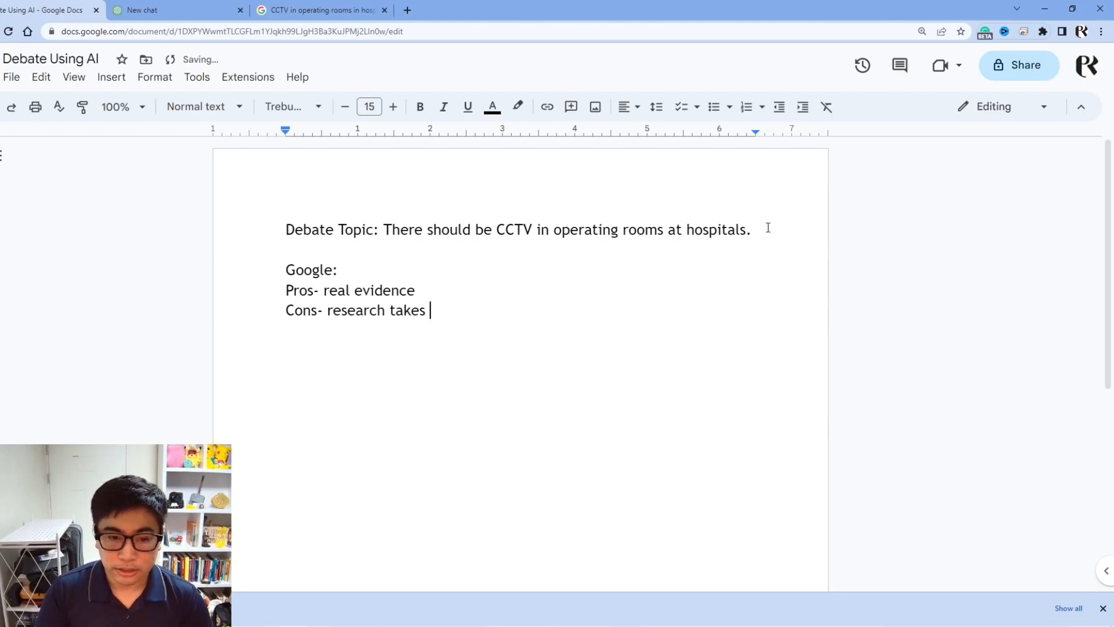
type("time")
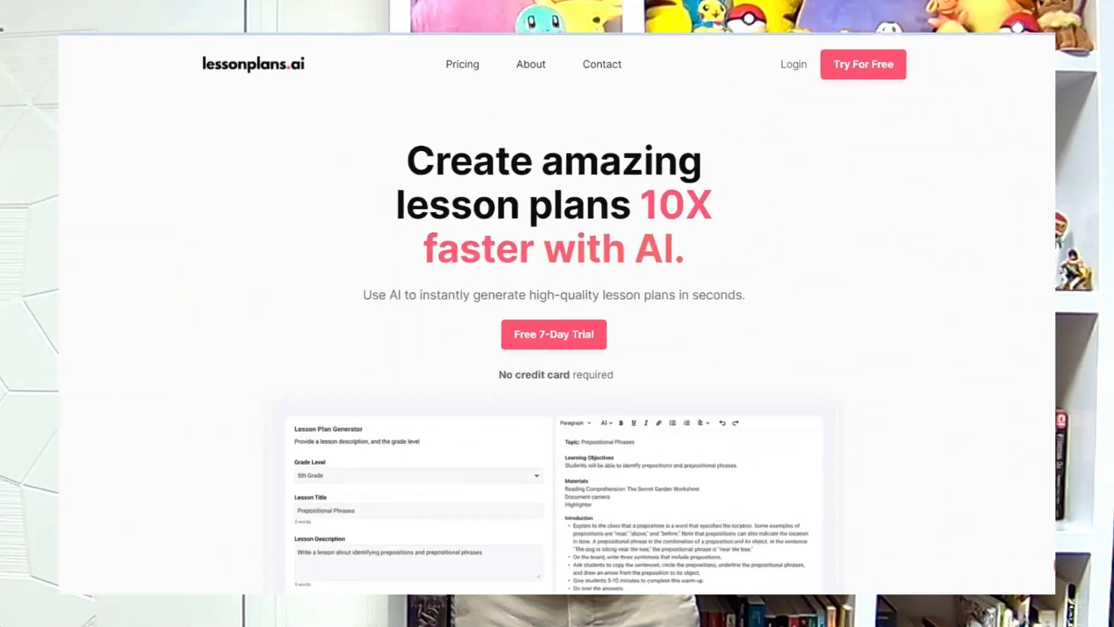
Look over the lessonplans.ai homepage features and testimonials, then enter the lesson plan generator.
scroll("up", 3)
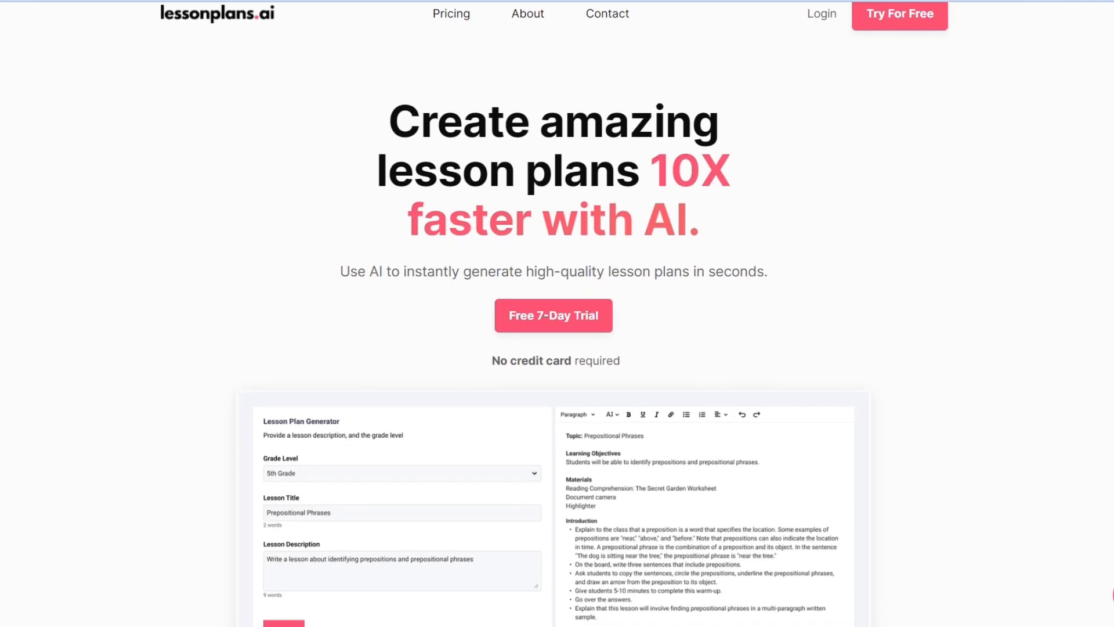
scroll("down", 3)
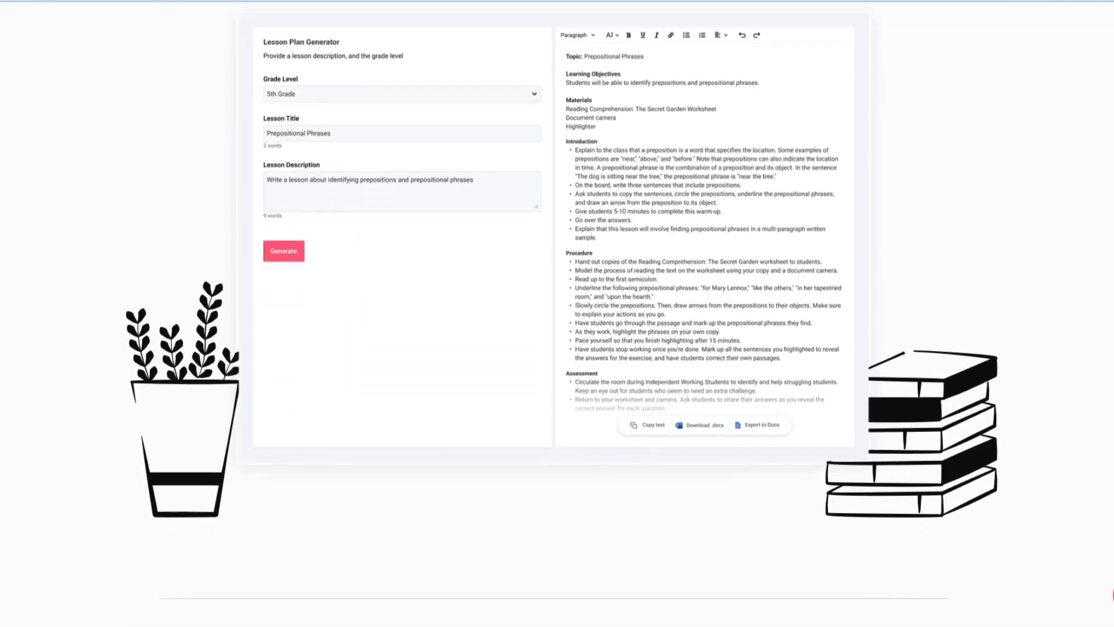
scroll("down", 3)
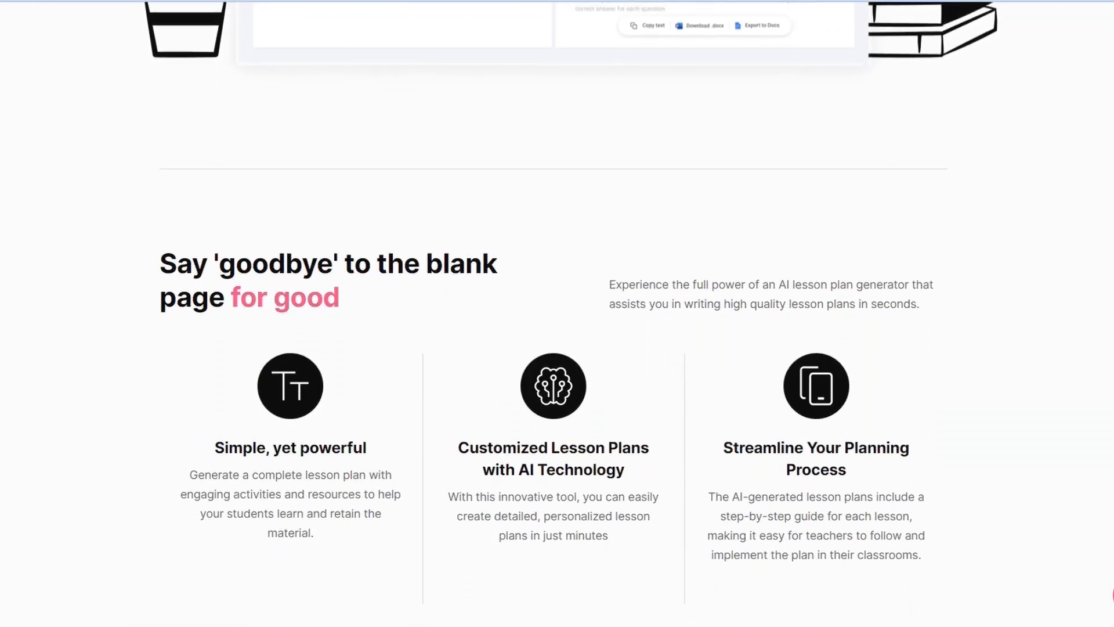
scroll("down", 3)
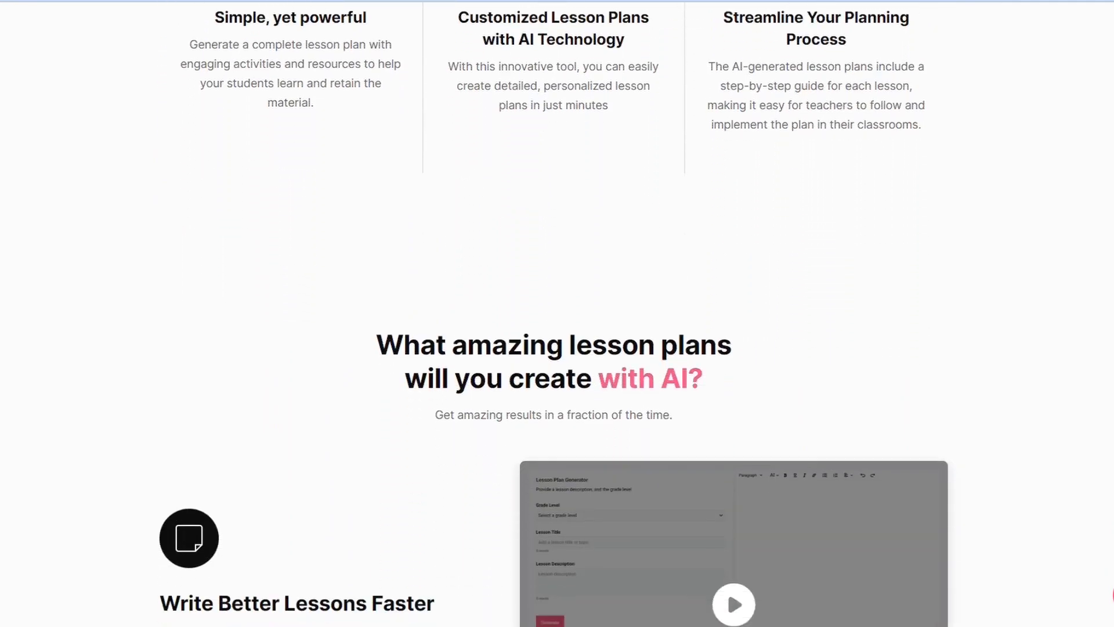
scroll("down", 3)
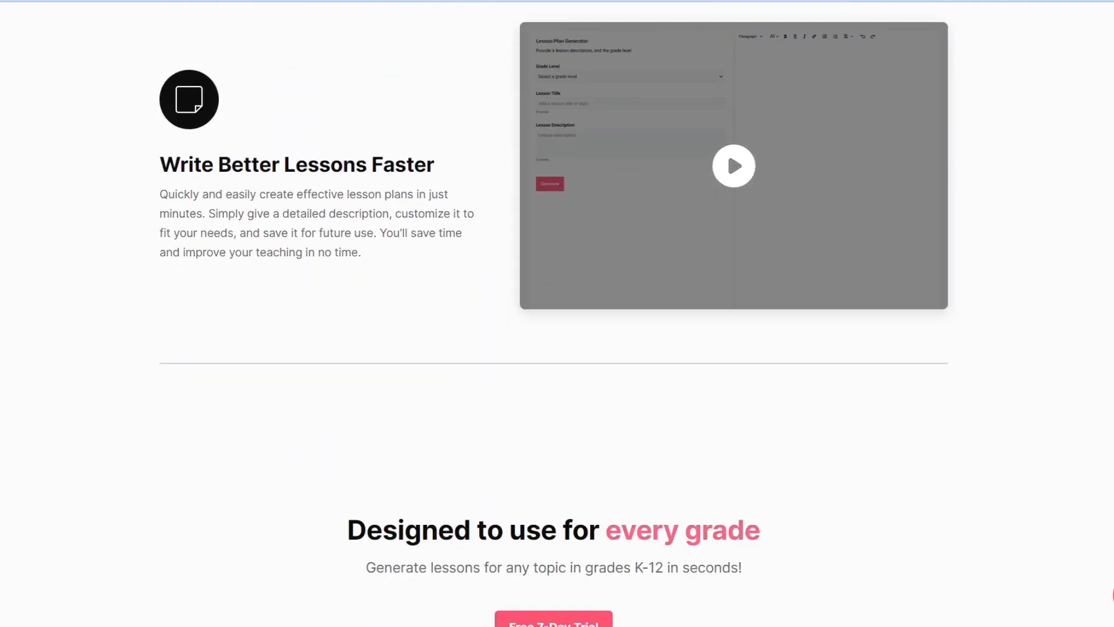
scroll("down", 3)
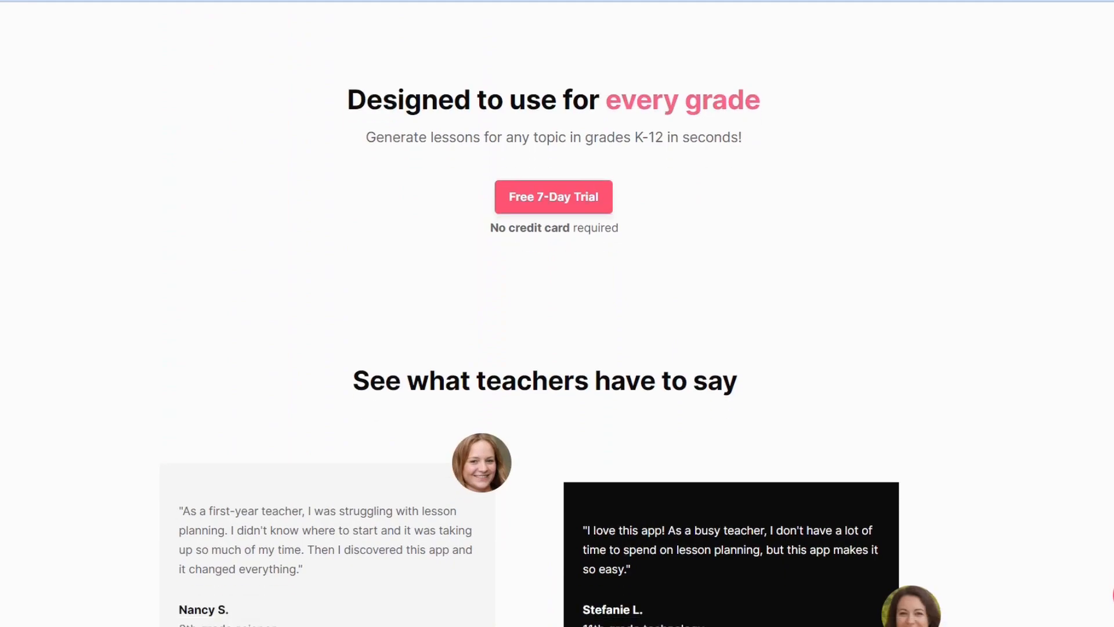
left_click(552, 198)
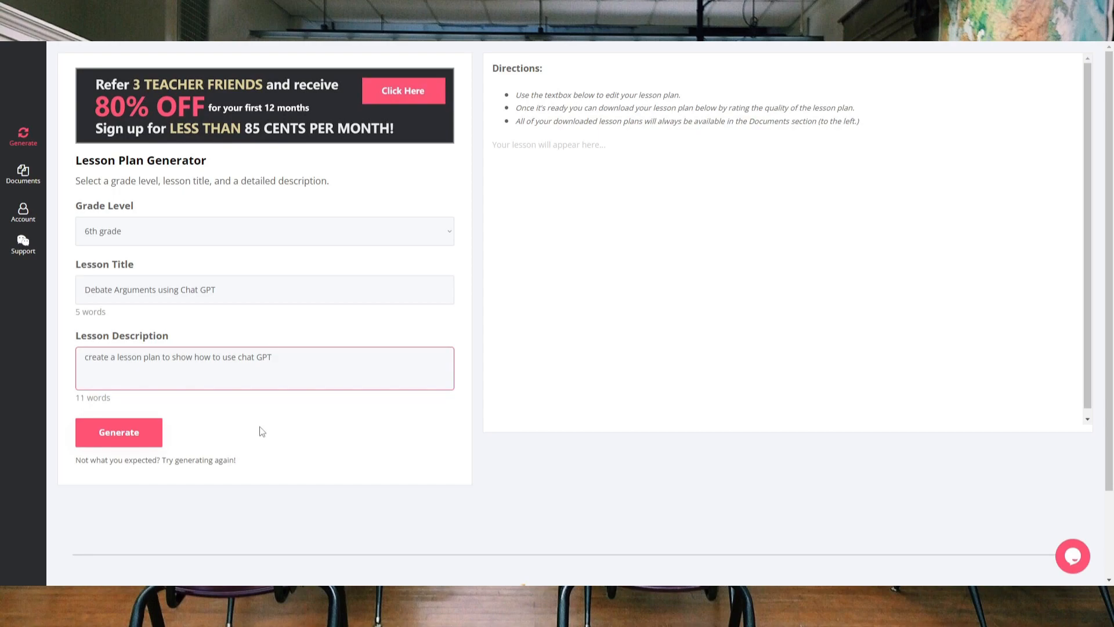
Describe a video lesson where the teacher uses ChatGPT for debate arguments and generate the plan.
type("for making debate arguments")
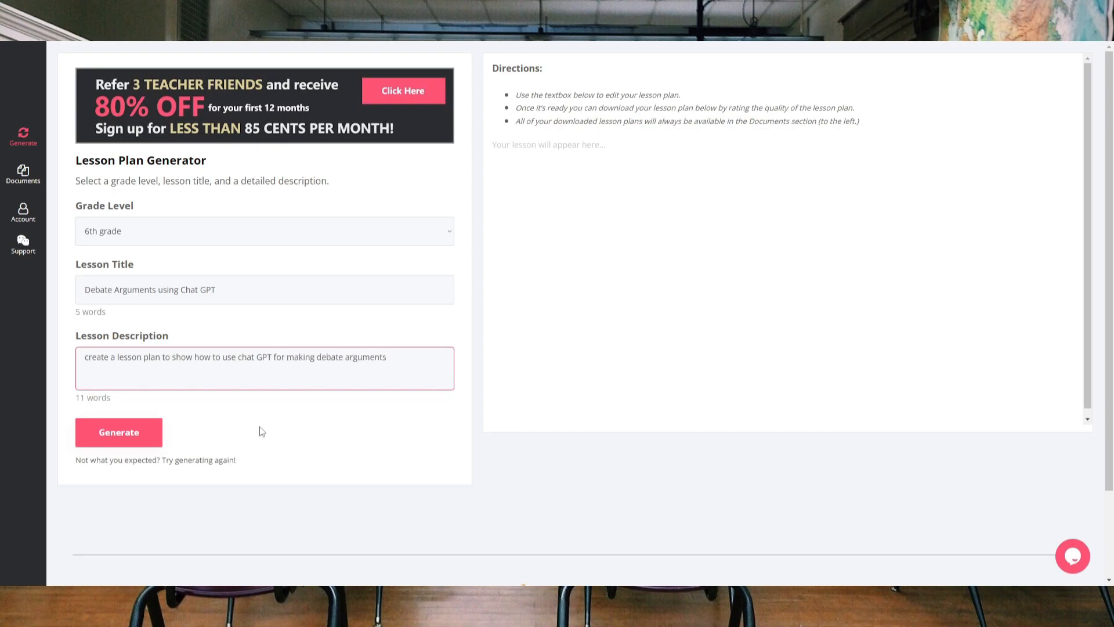
type(". This is a video lesson")
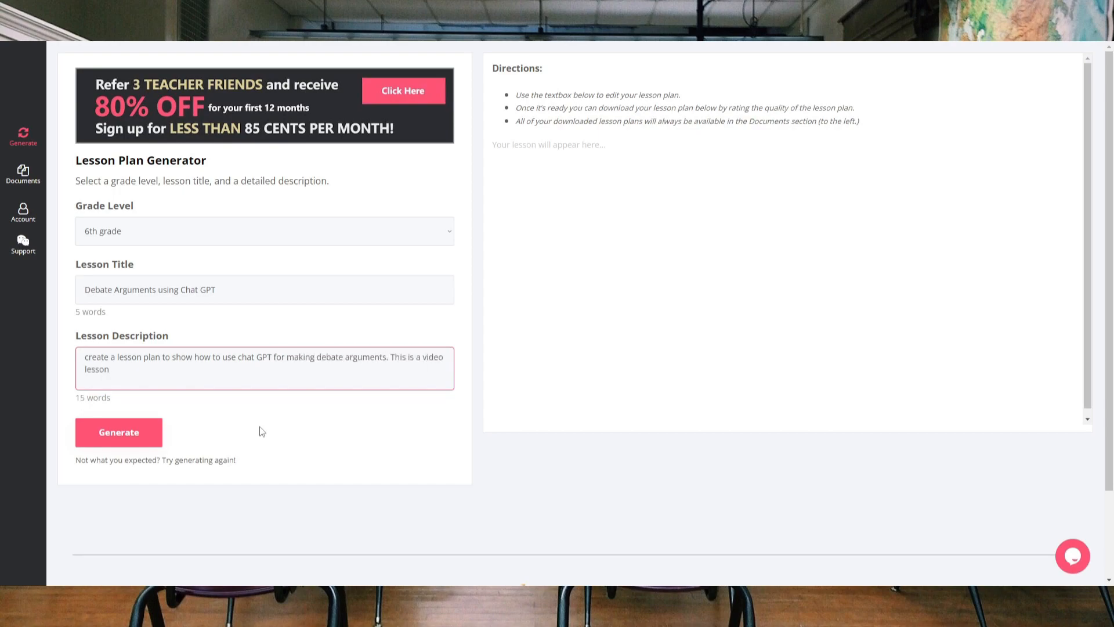
type("where the teacher will be use")
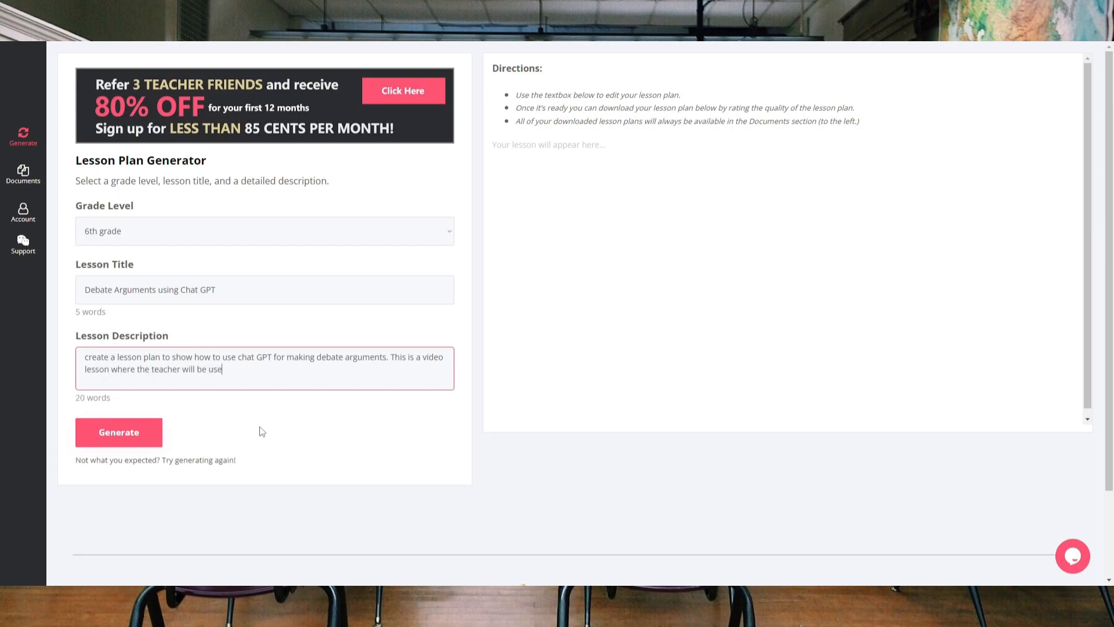
type("ing chat GPT")
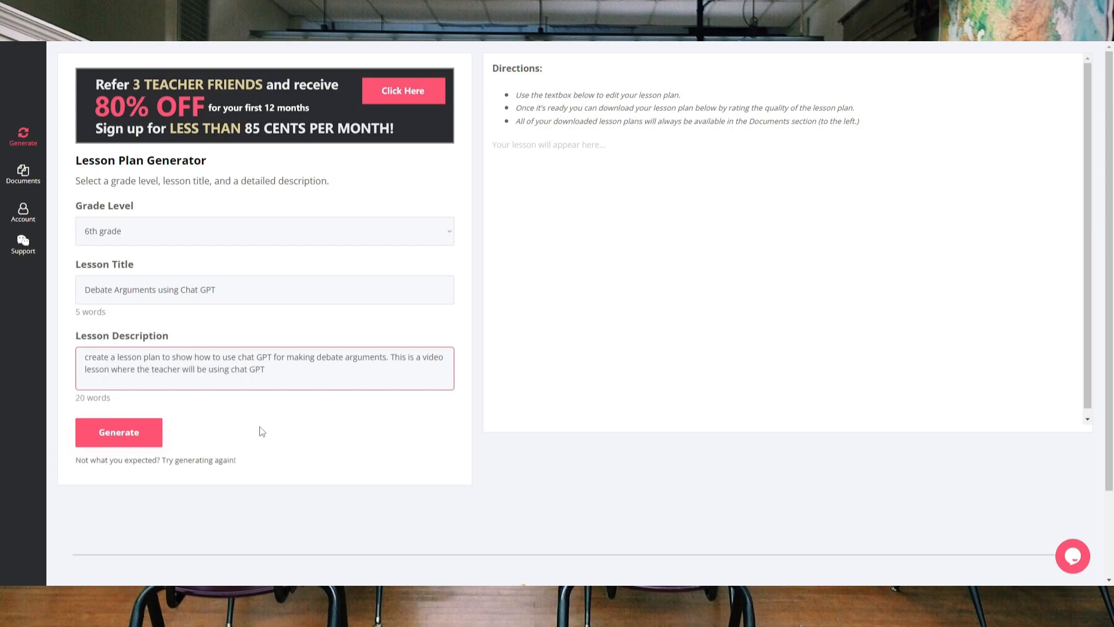
left_click(118, 432)
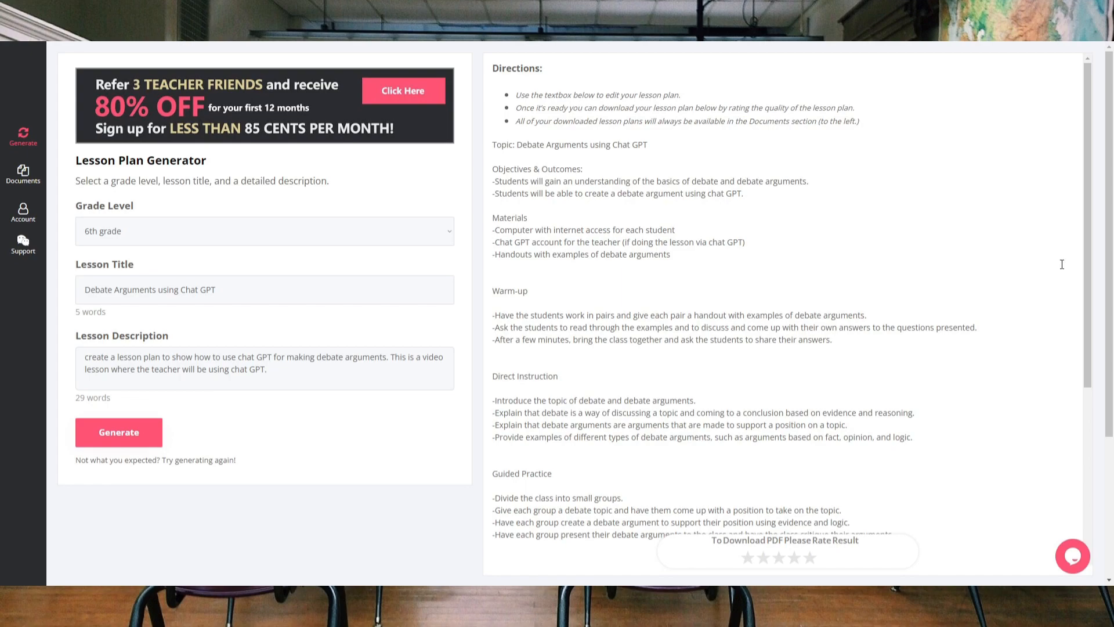
Review the generated plan's sections down to Assessment and go to the saved Documents list.
double_click(537, 169)
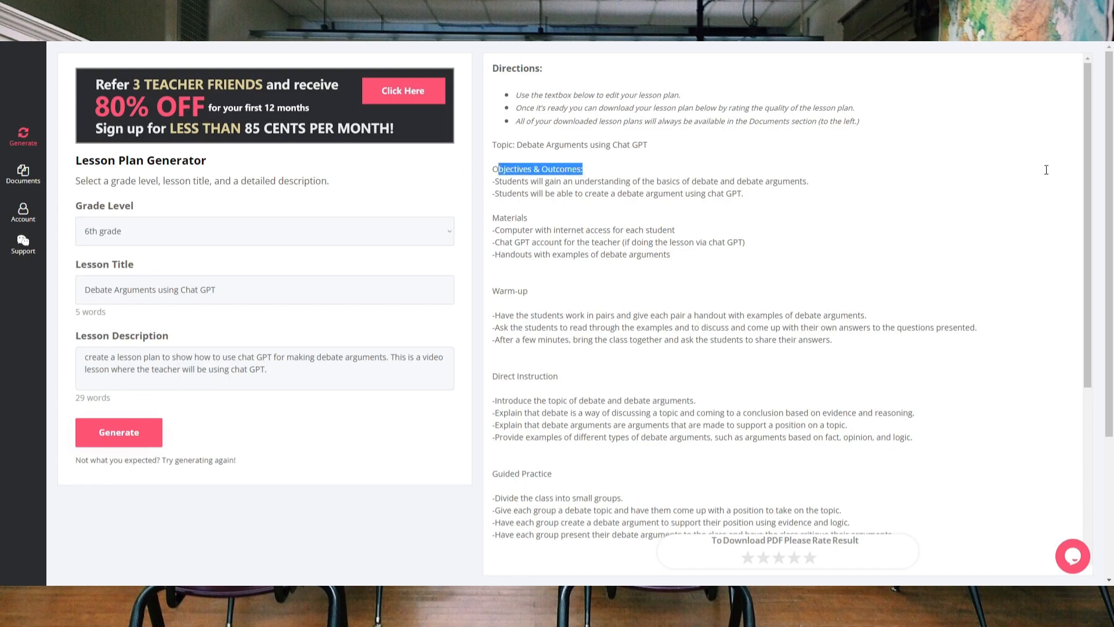
double_click(524, 376)
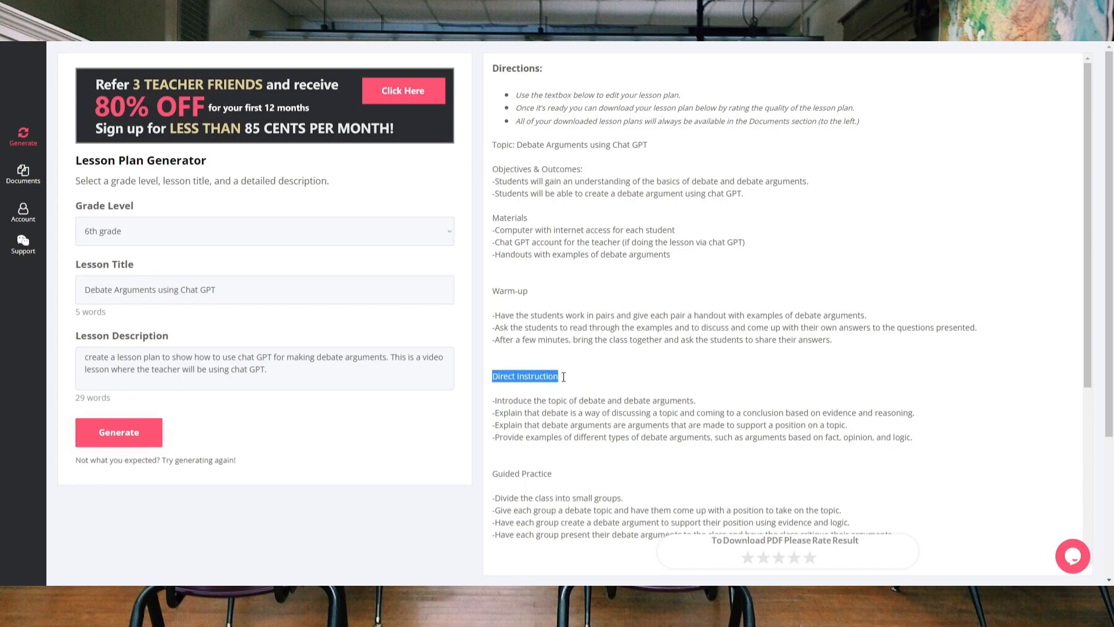
scroll("down", 3)
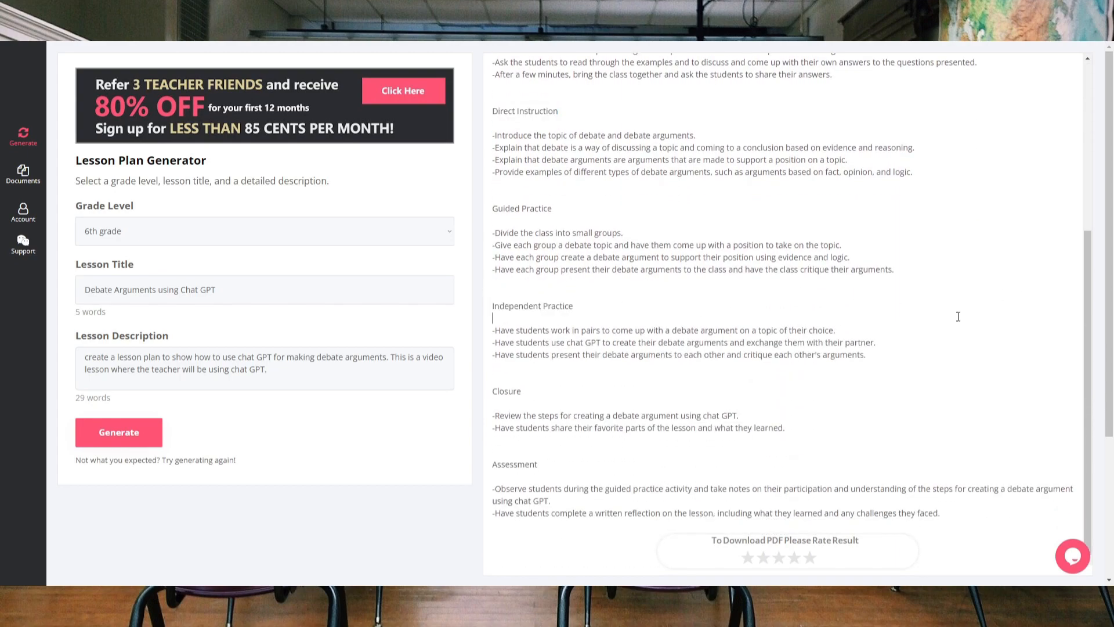
scroll("down", 3)
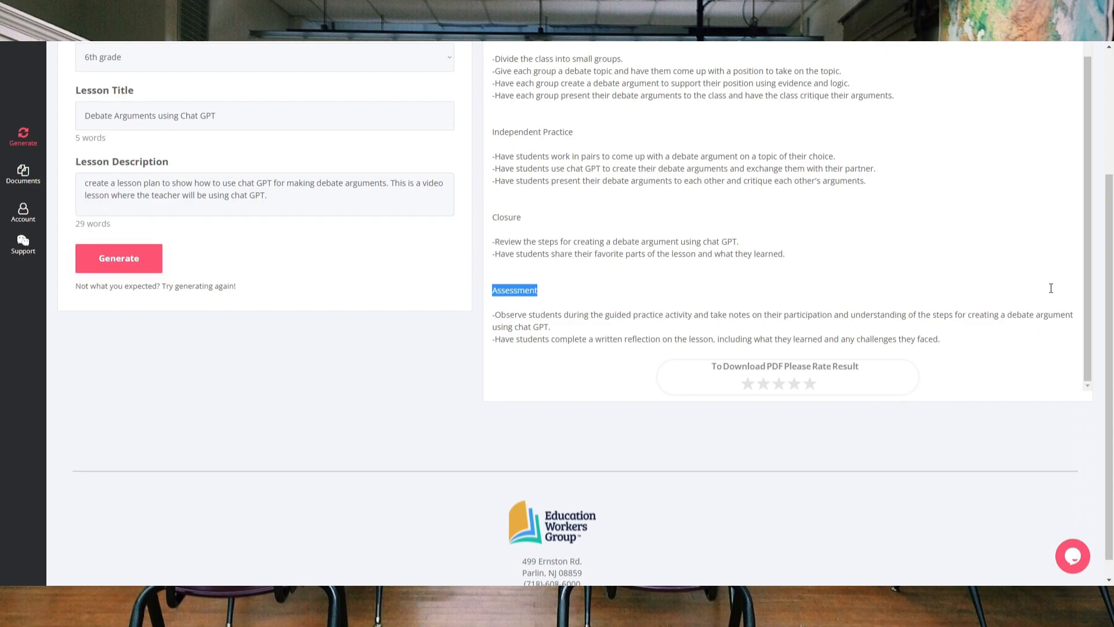
left_click(23, 174)
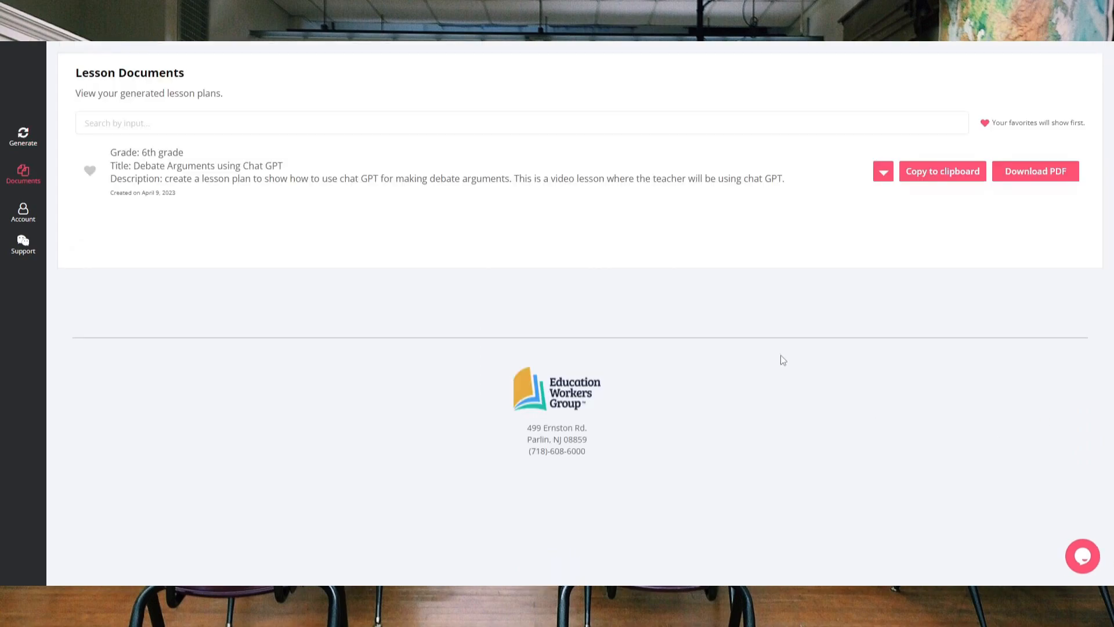
left_click(1034, 170)
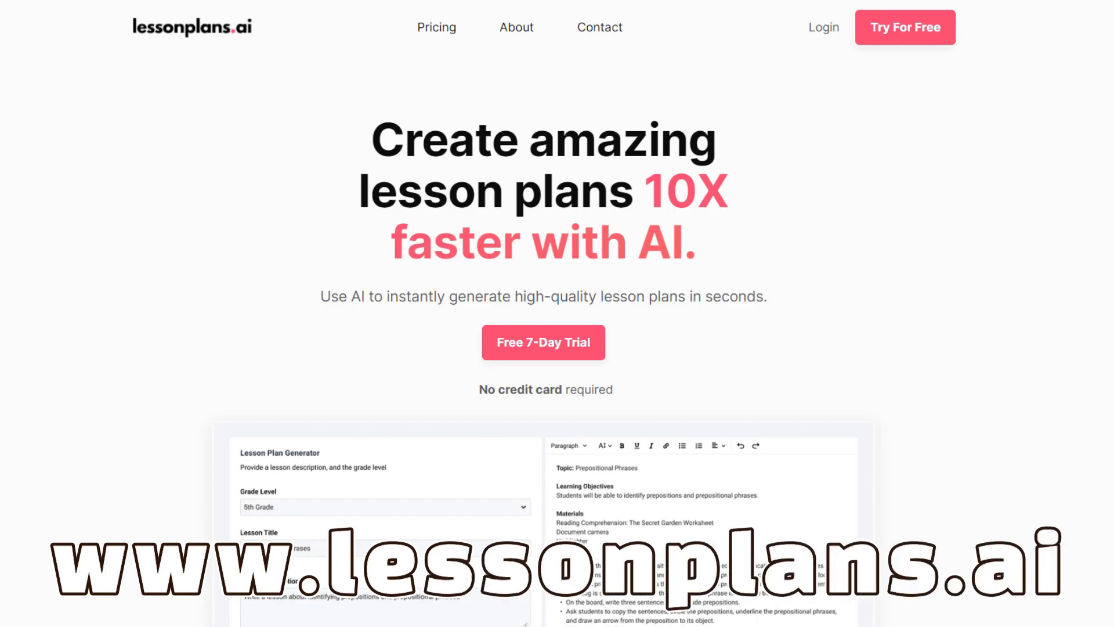
Return to the Debate Using AI Google Docs tab.
left_click(46, 11)
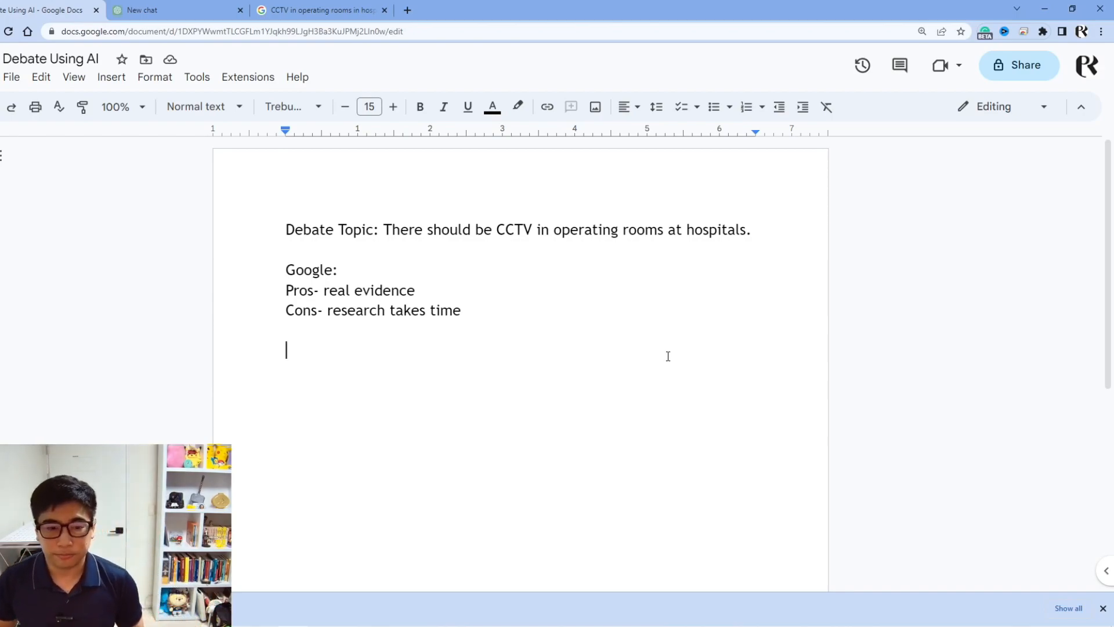
Ask ChatGPT '3 arguments why CCTV in the operating room in hospitals are good' and retry after the error.
left_click(178, 11)
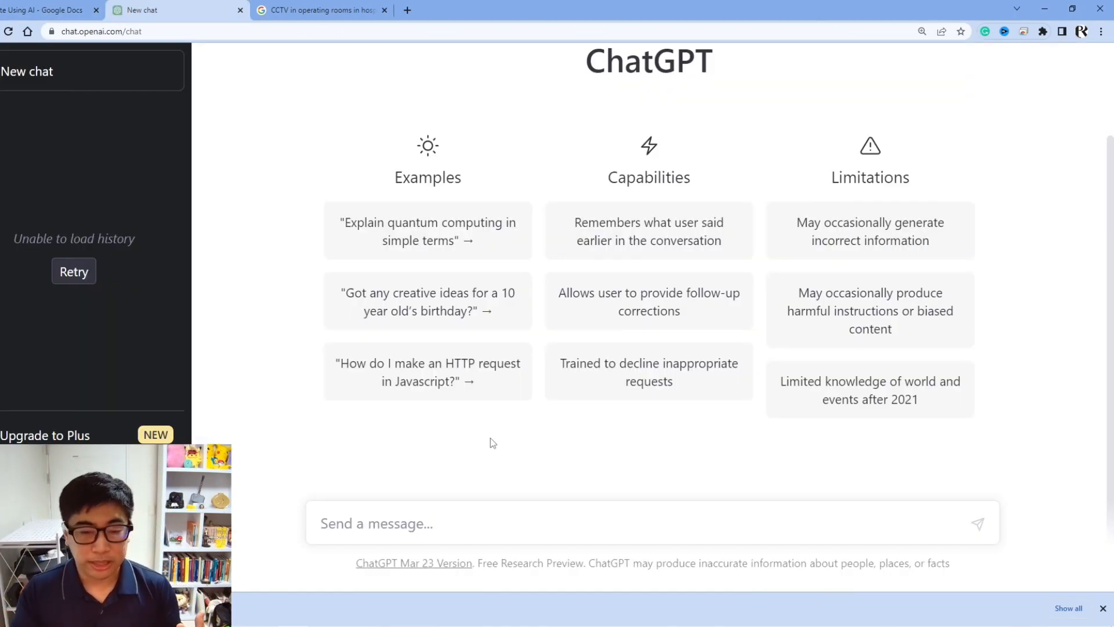
type("S")
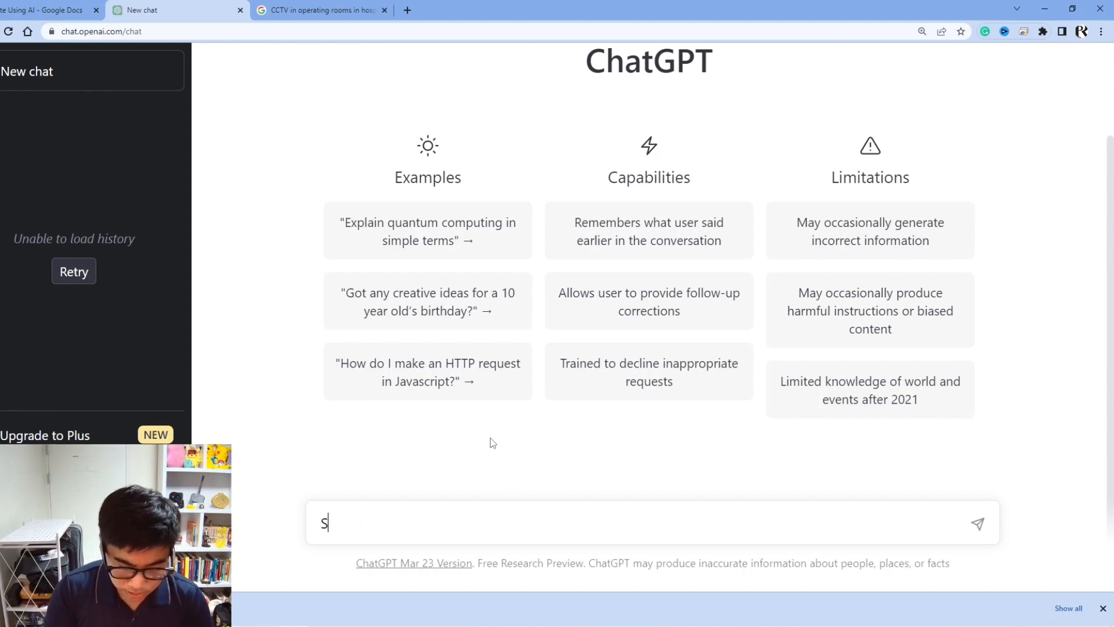
type("3")
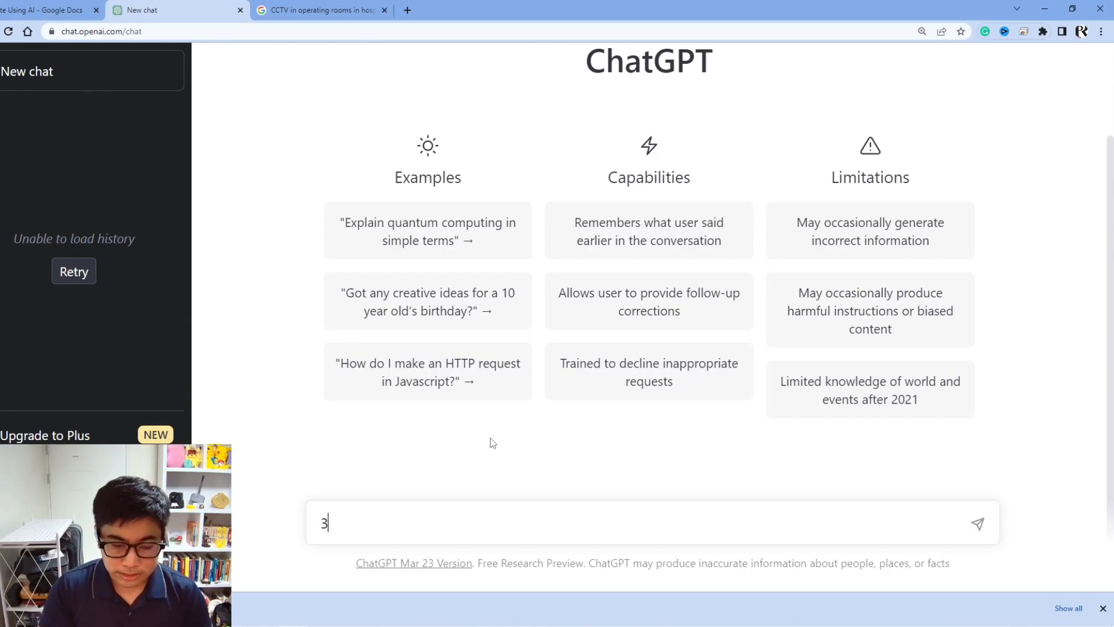
type("argu")
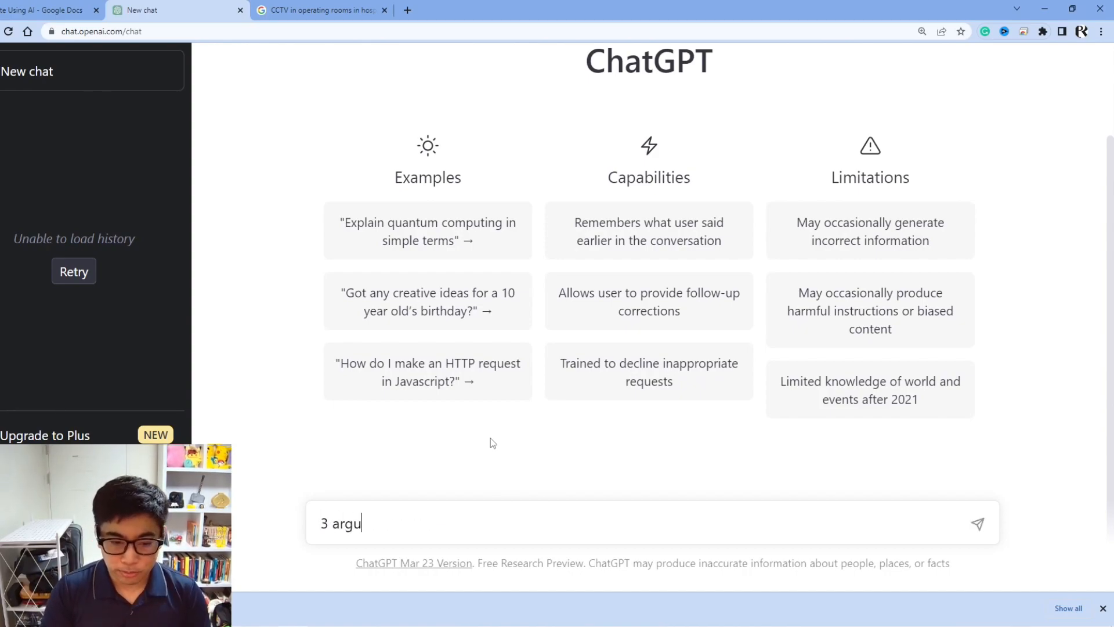
type("ments why CCTV")
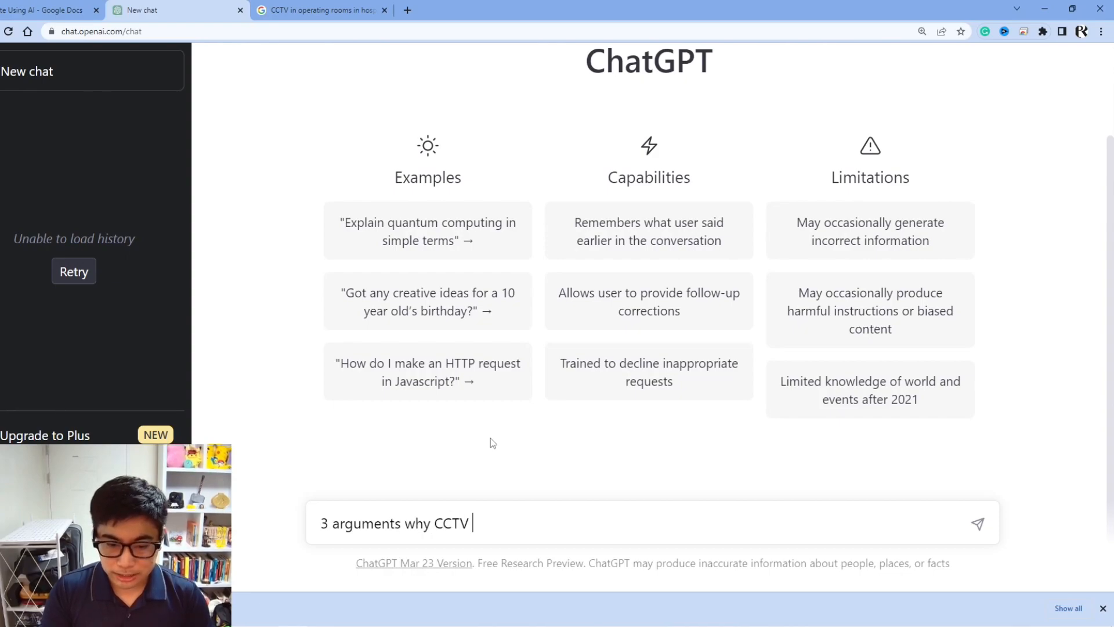
type("in the op")
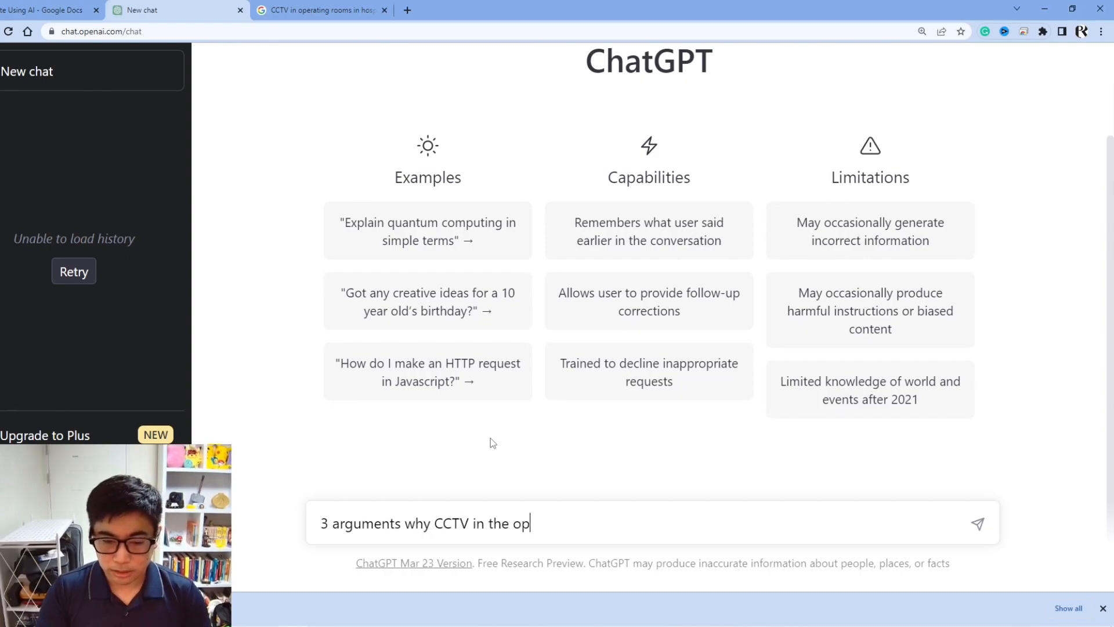
type("erating ro")
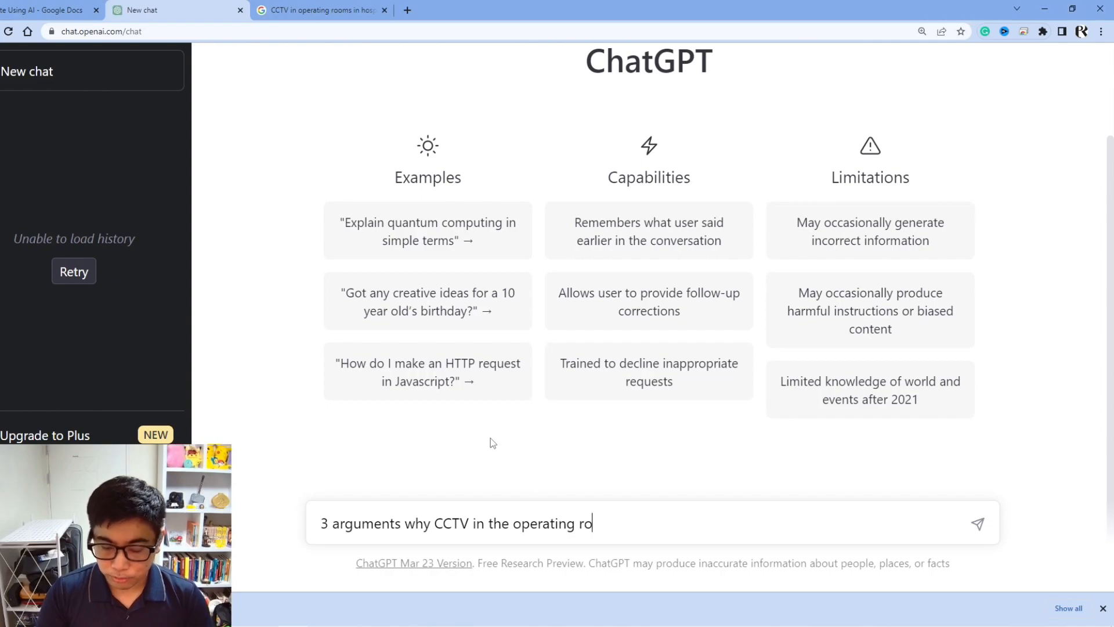
type("om in hi")
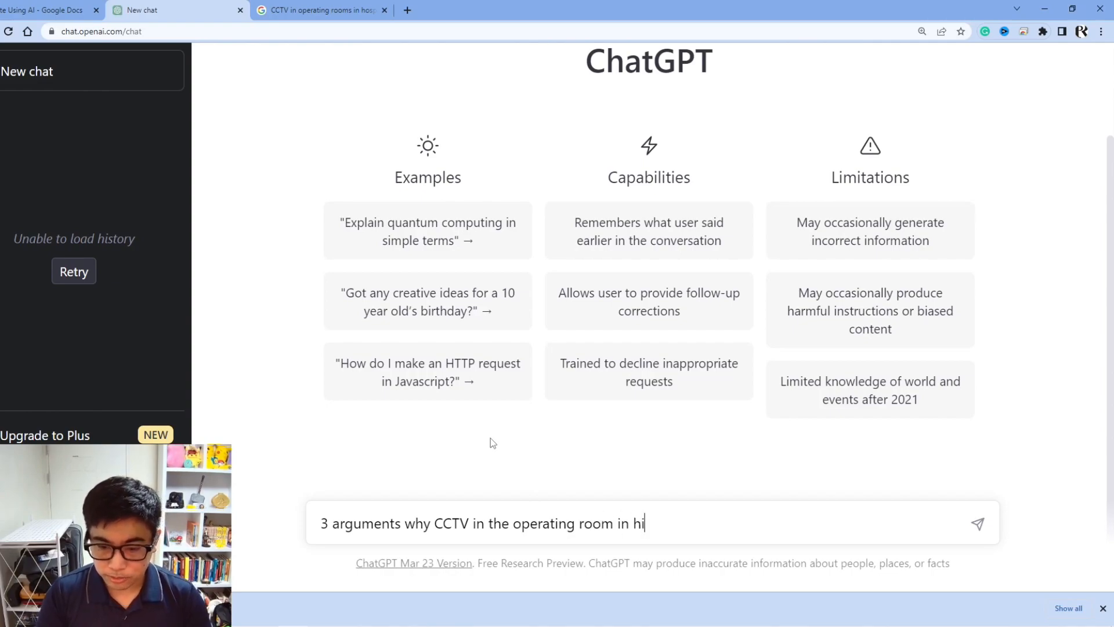
type("spitals")
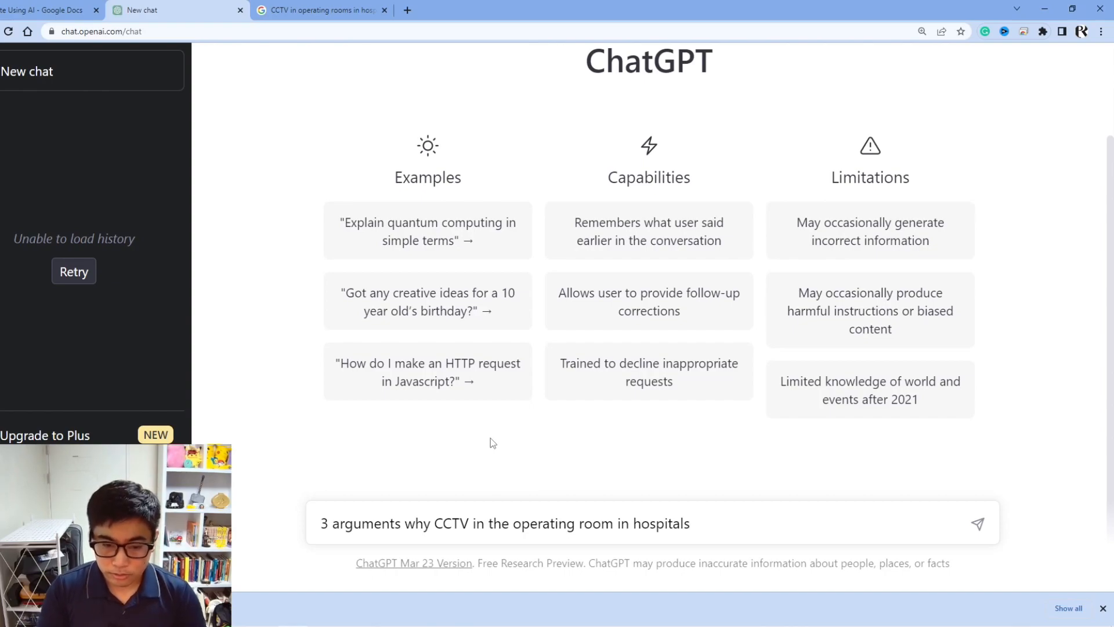
type("are good")
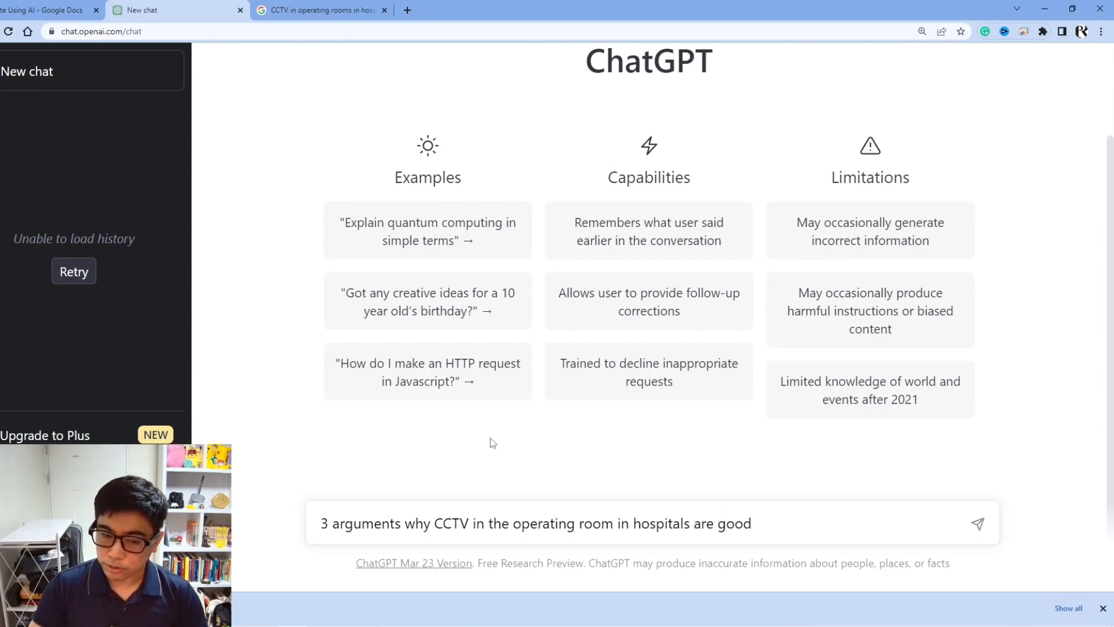
left_click(977, 524)
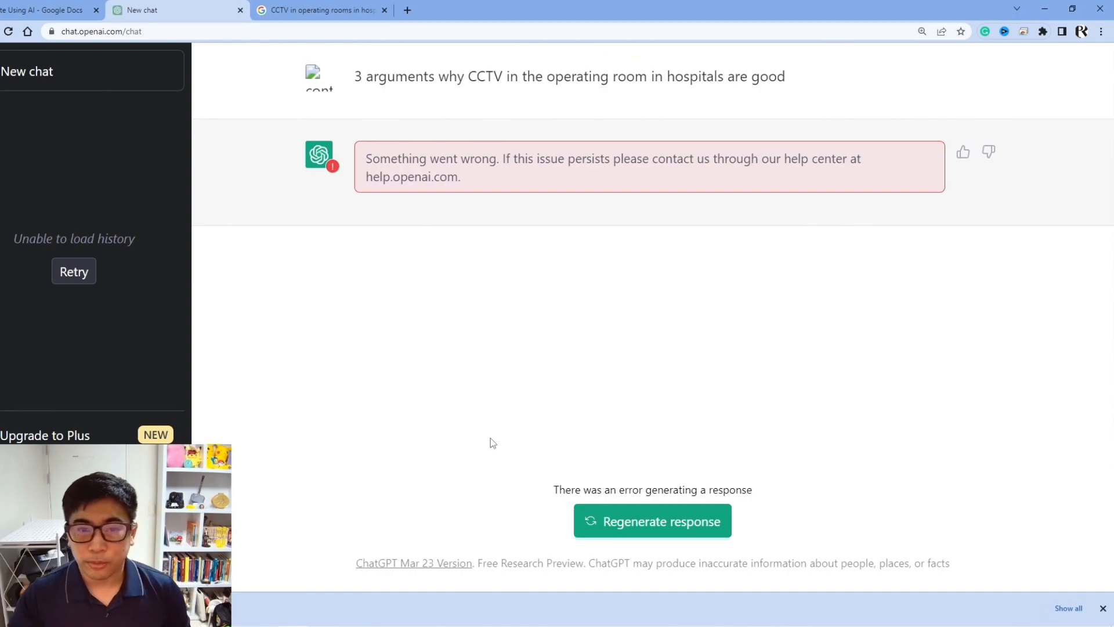
left_click(651, 520)
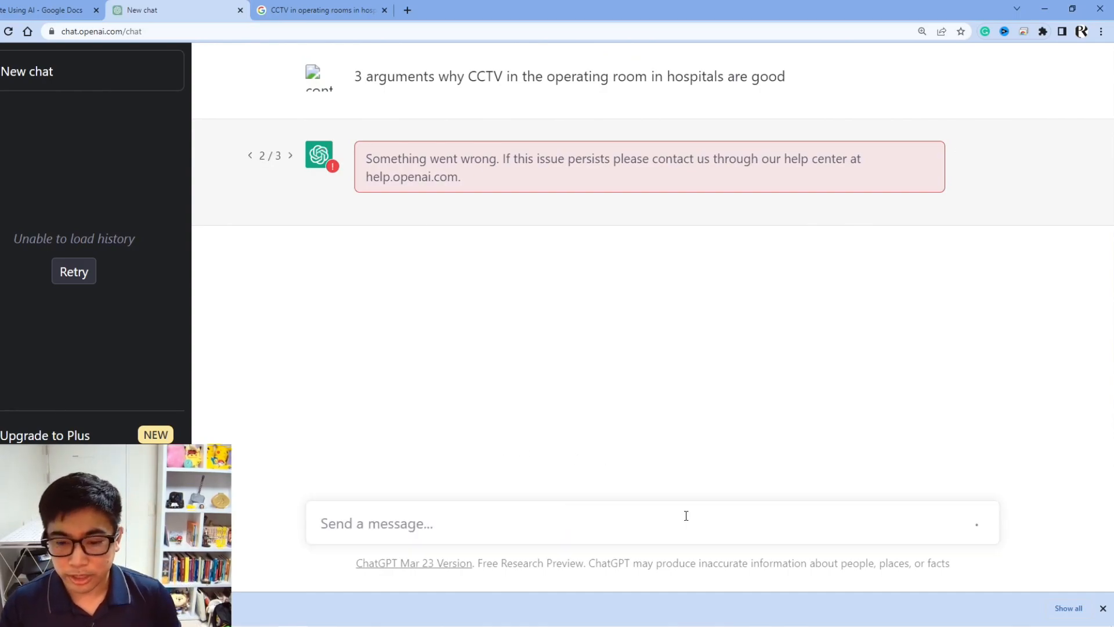
Ask '3 reasons why CCTV should be used in the operating room in hospitals' and review the answer.
type("3")
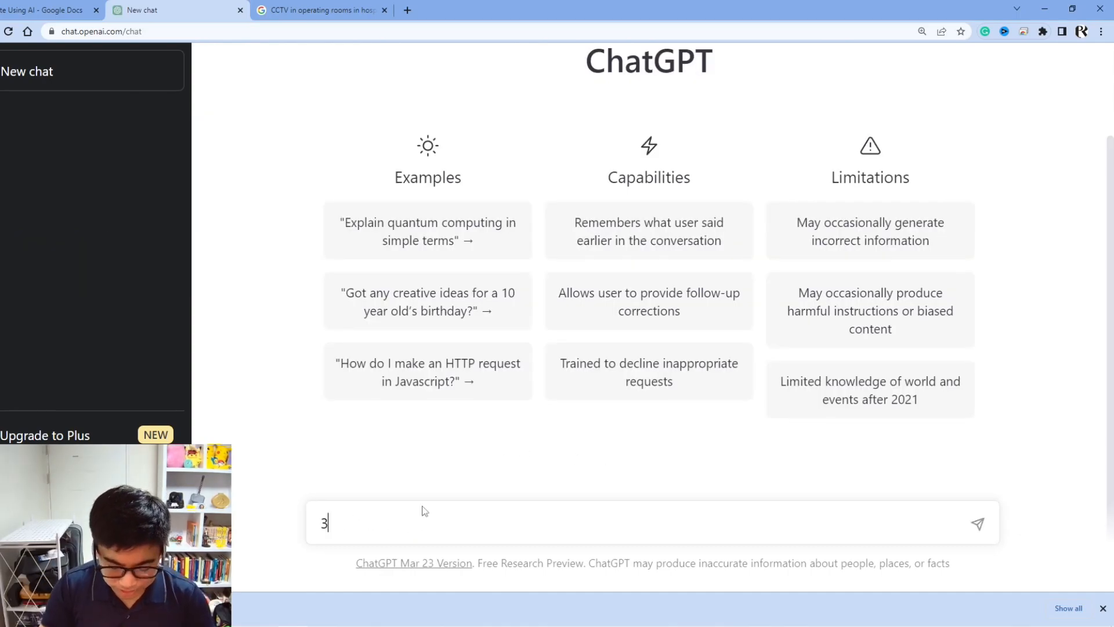
type("argu")
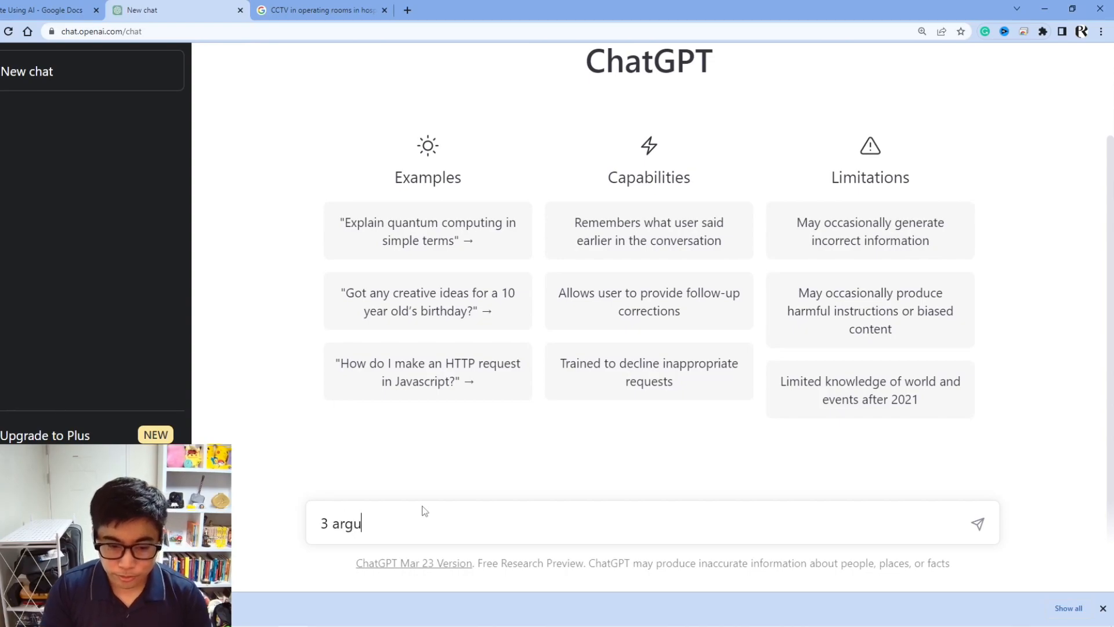
type("reasons")
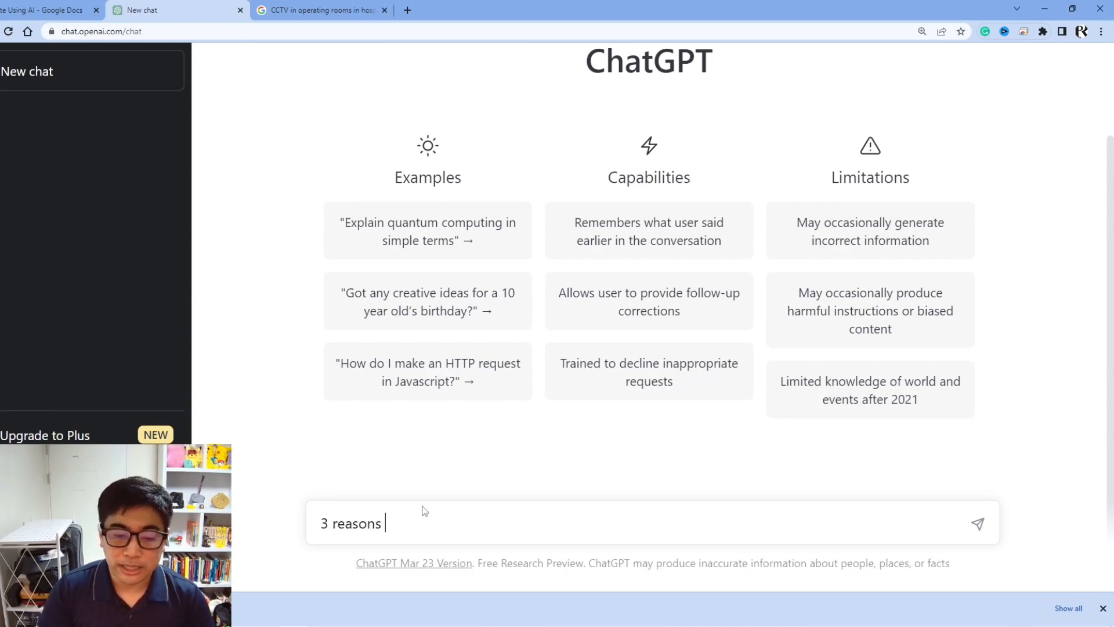
type("why")
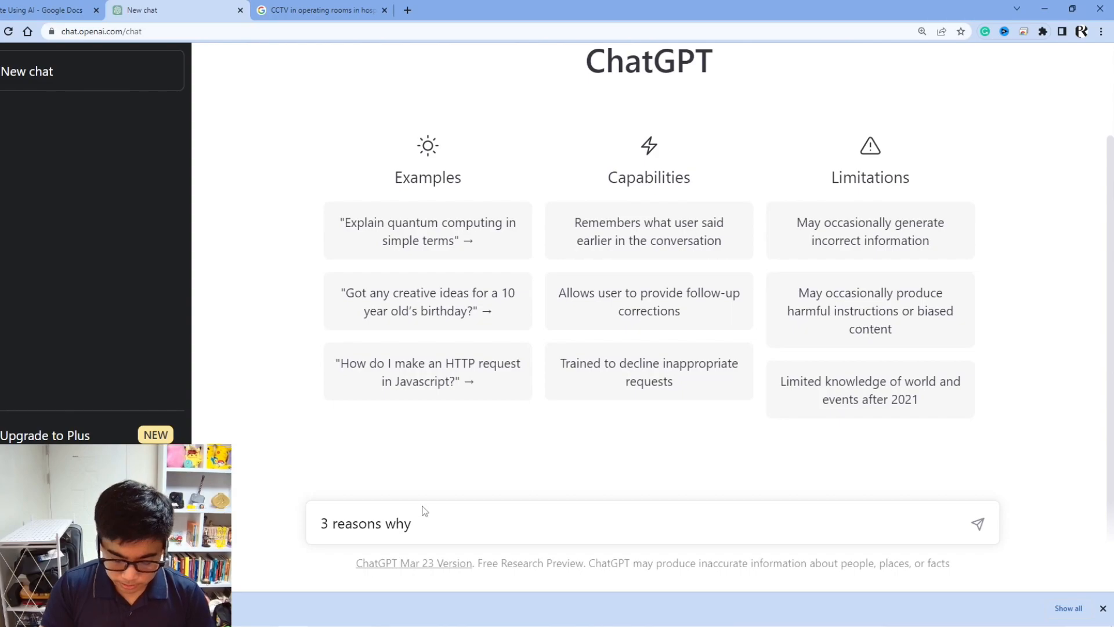
type("CCTV should be used in the o")
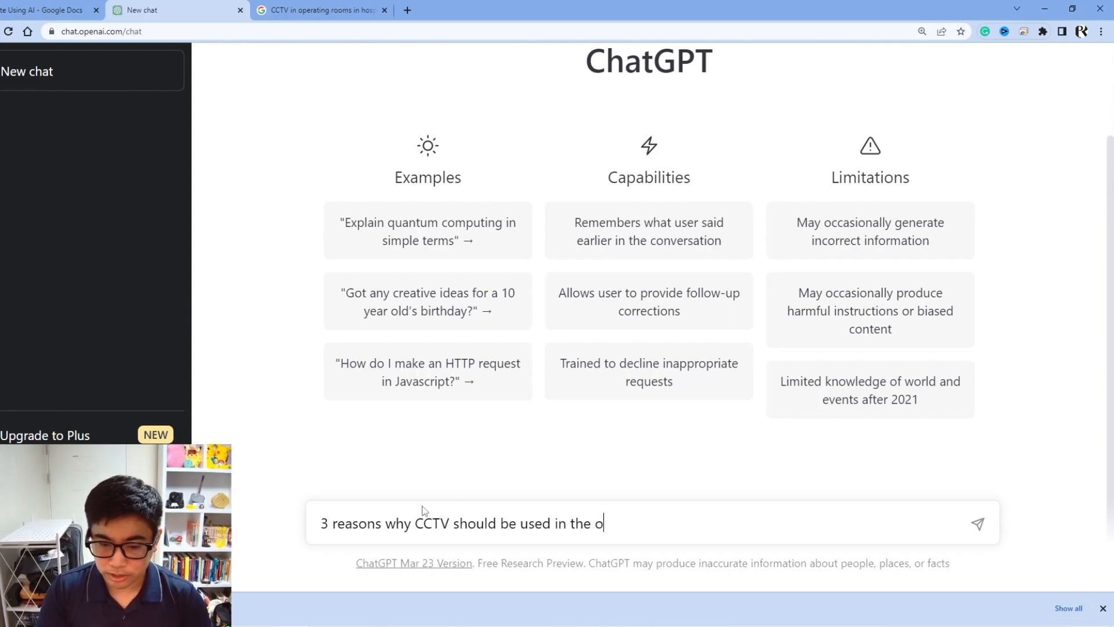
type("peratin")
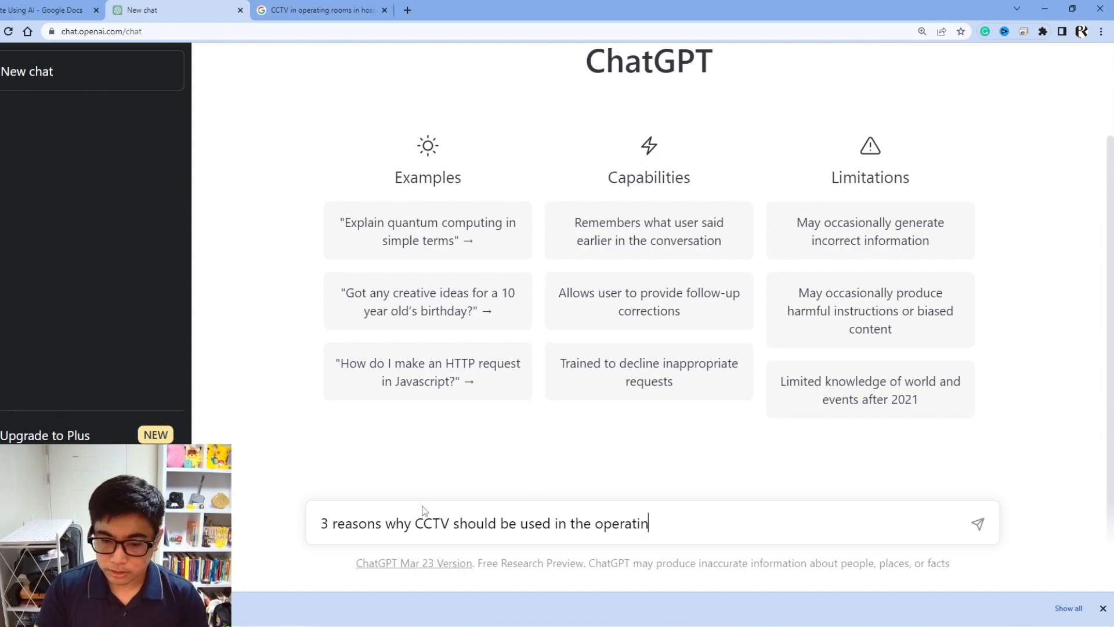
type("g room")
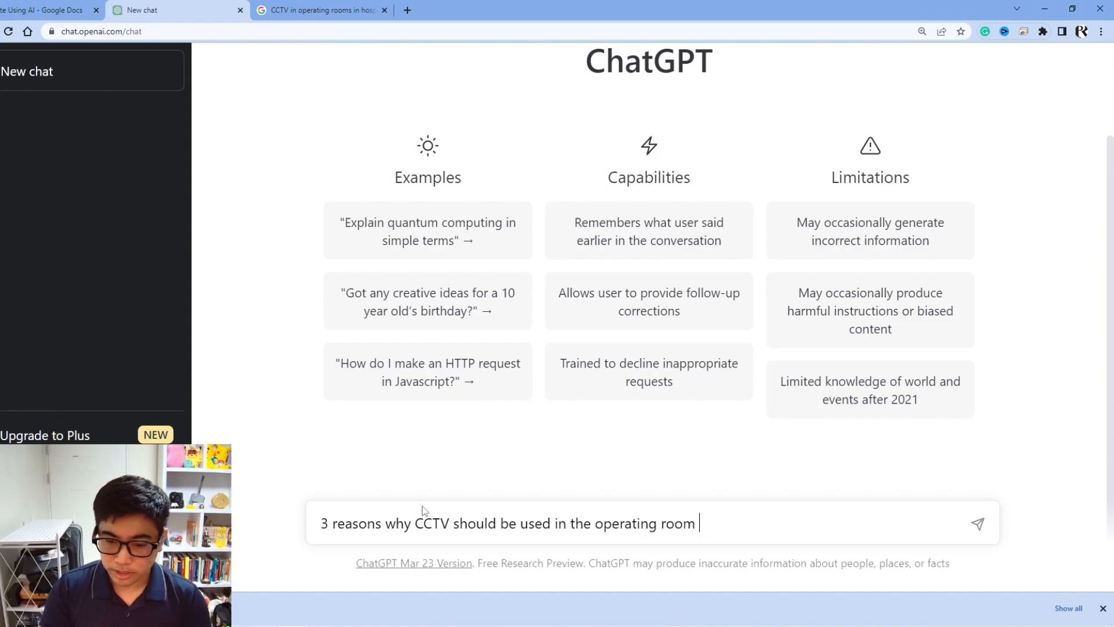
type("in ho")
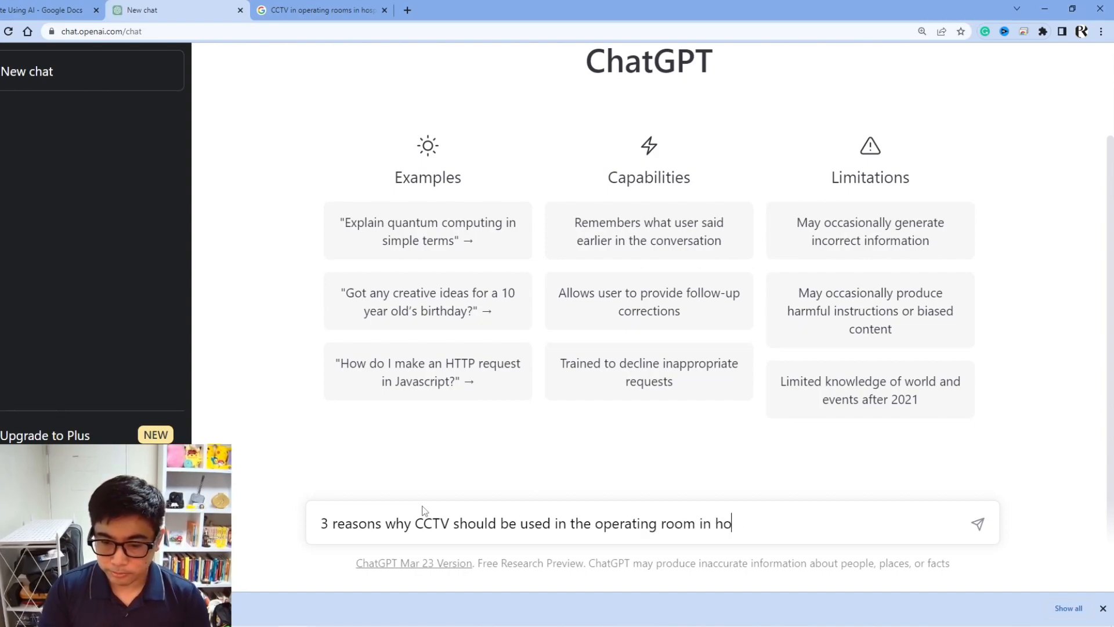
type("spitals")
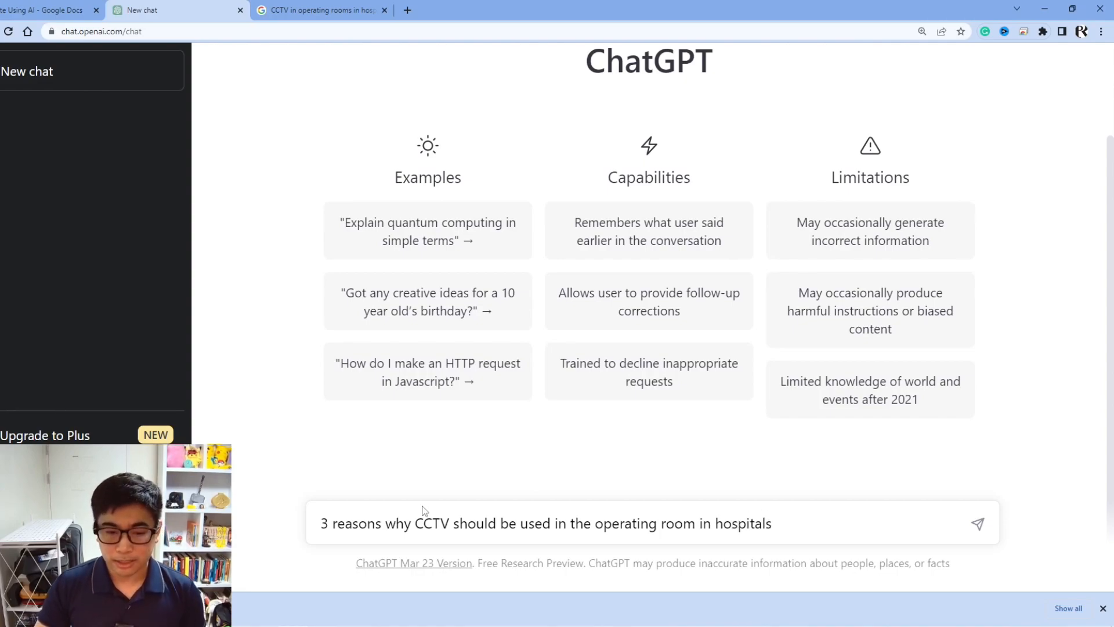
left_click(975, 524)
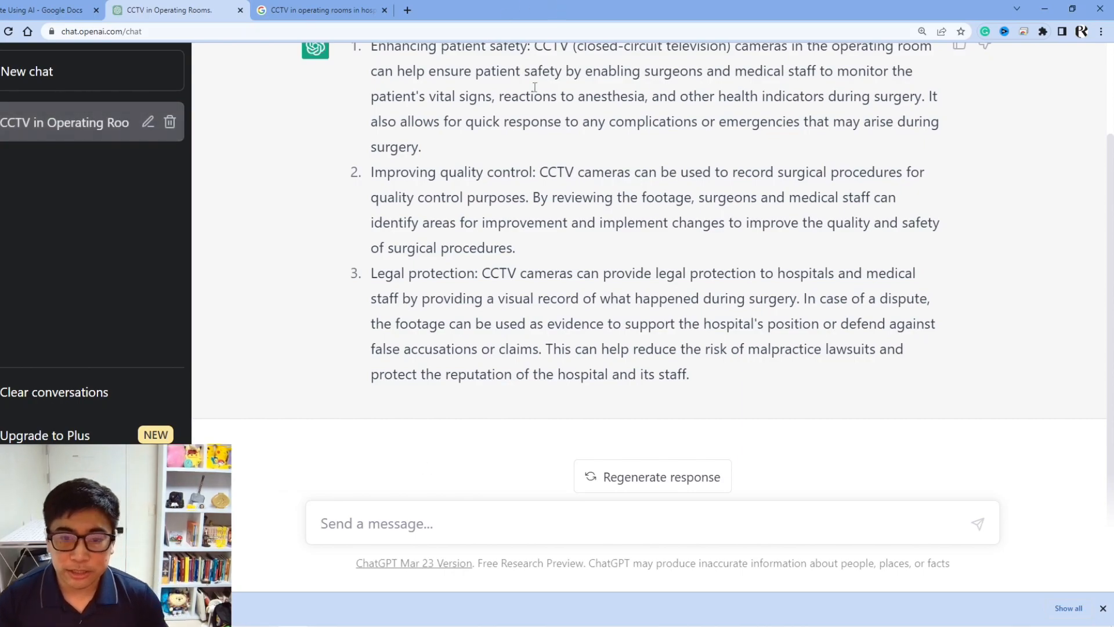
scroll("up", 3)
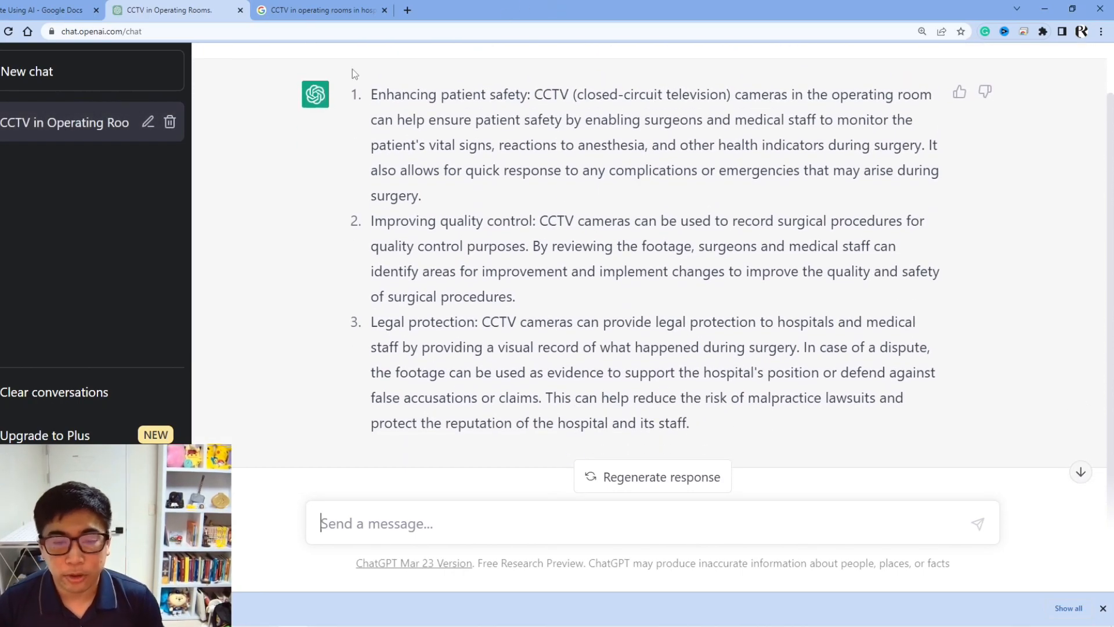
mouse_move(1098, 289)
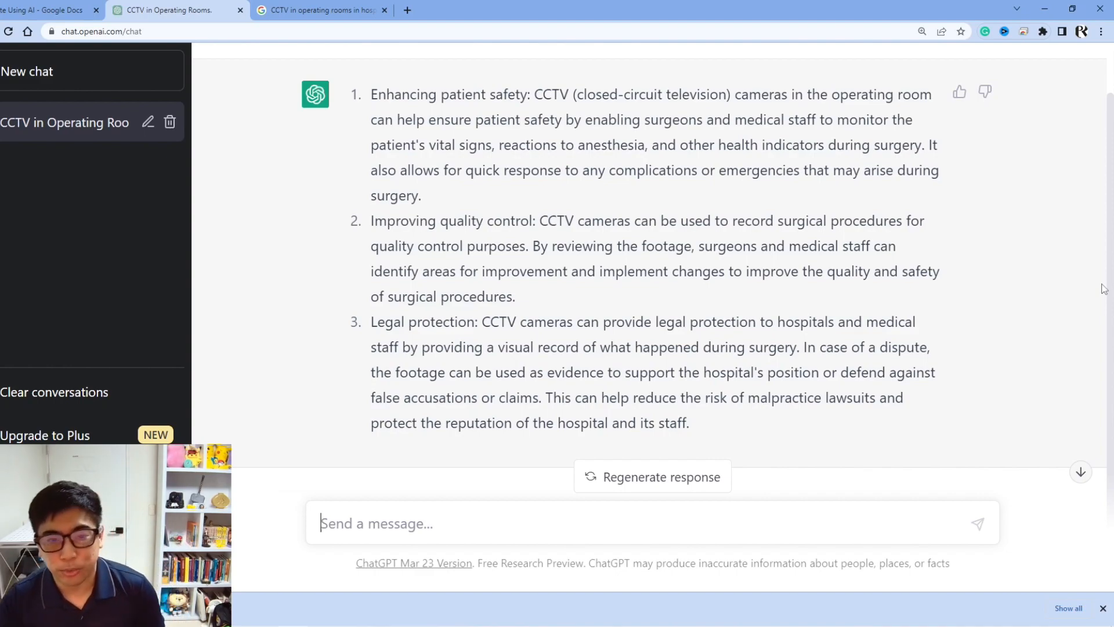
Fill the AI notes: pros 'all arguments', cons 'fact-checking / no evidence'.
left_click(50, 11)
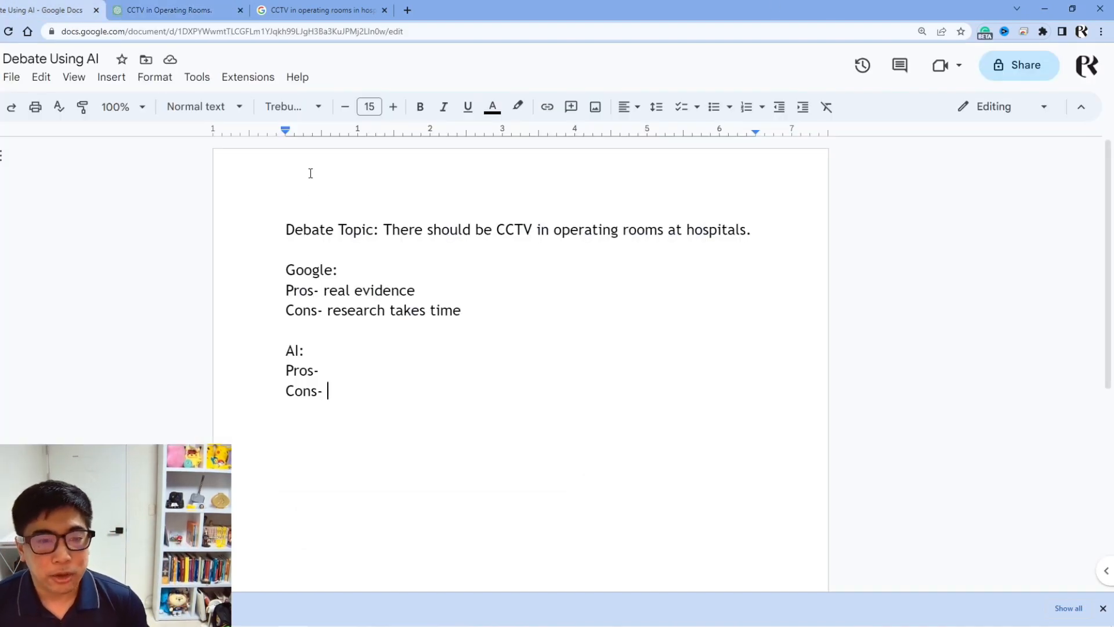
left_click(323, 370)
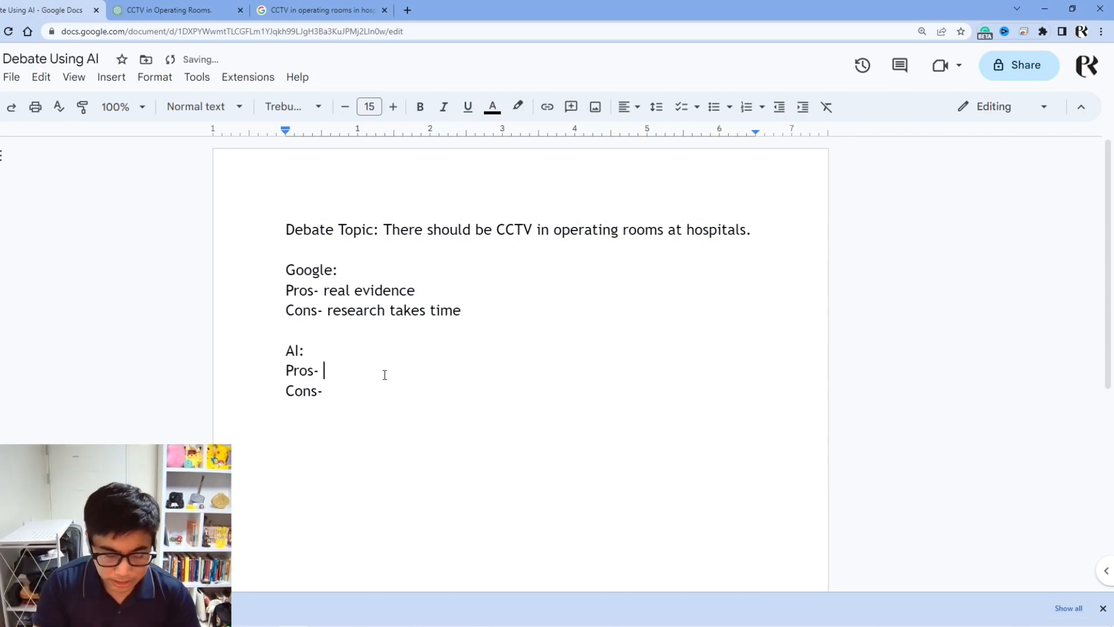
type("all arguments")
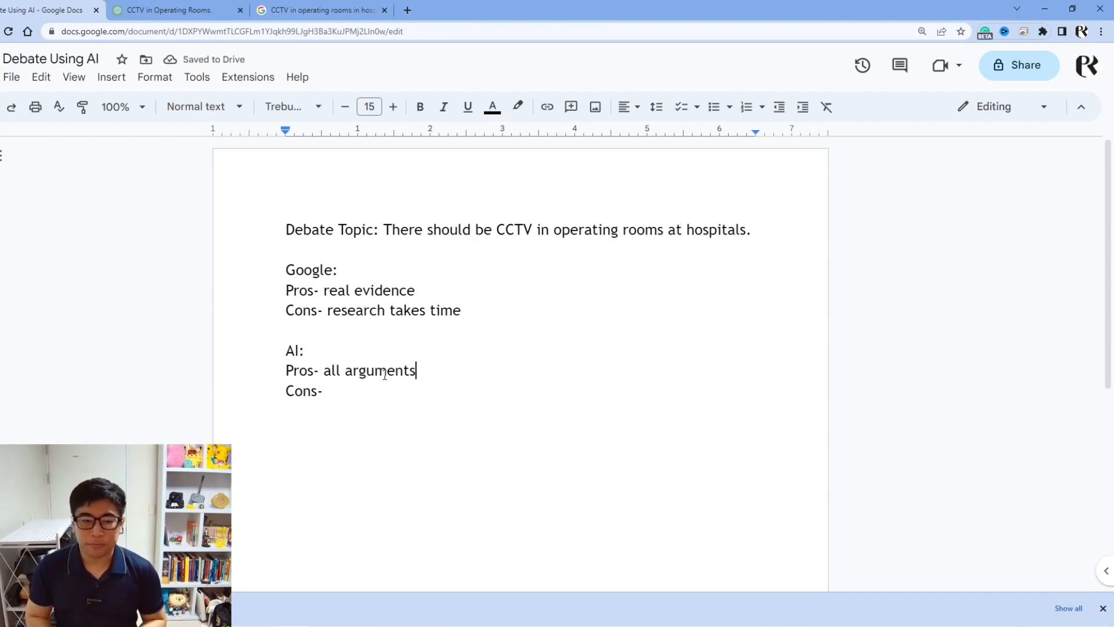
type("fact")
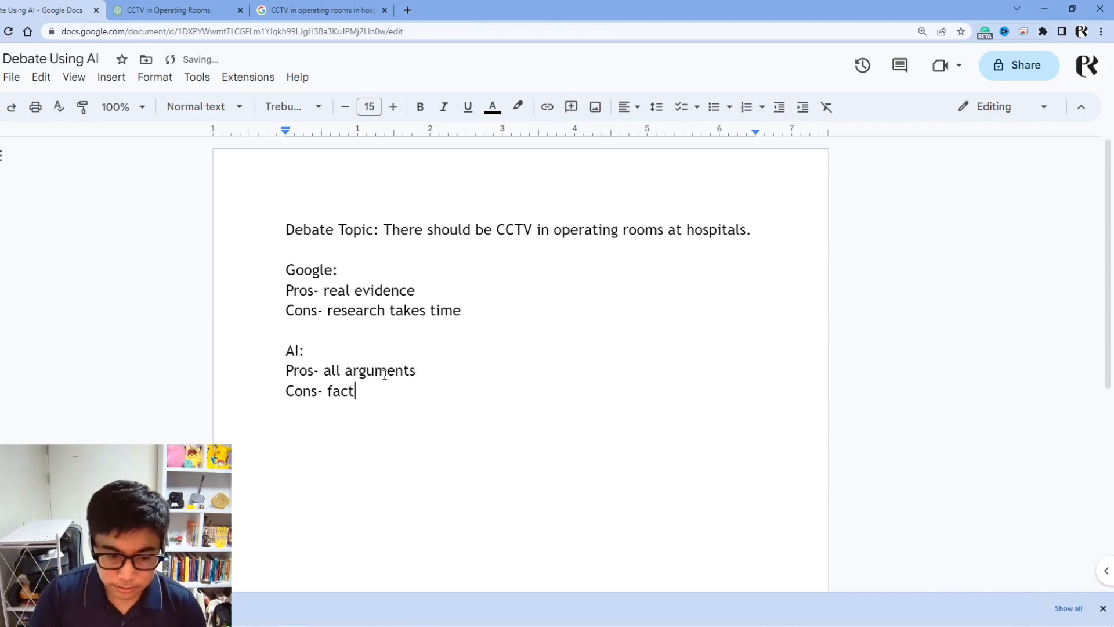
type("-checking")
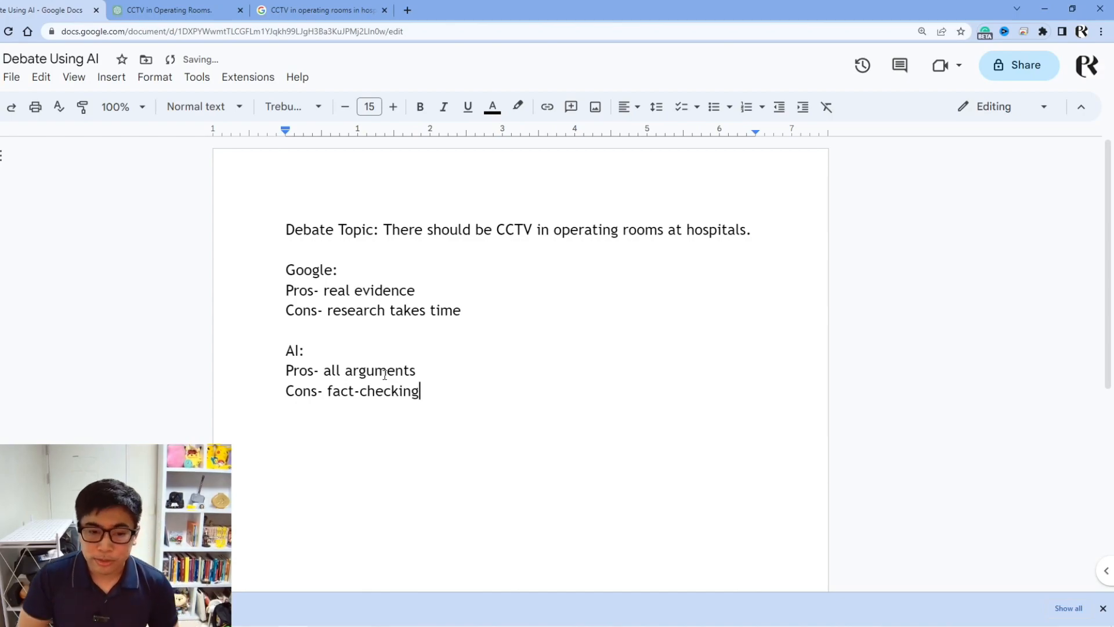
type("/ no")
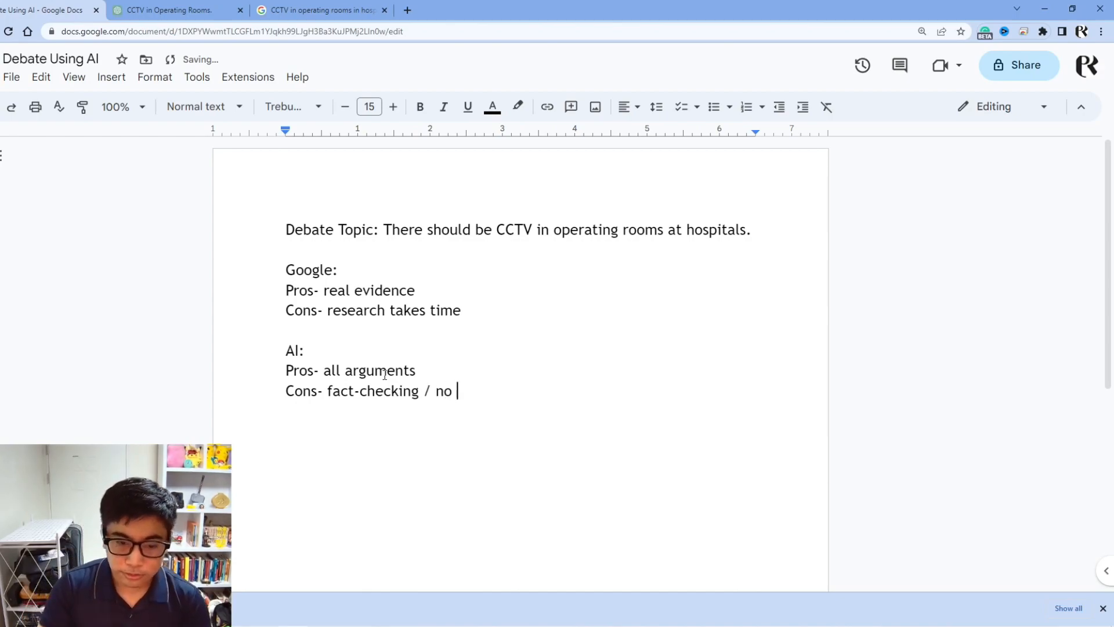
type("evidence")
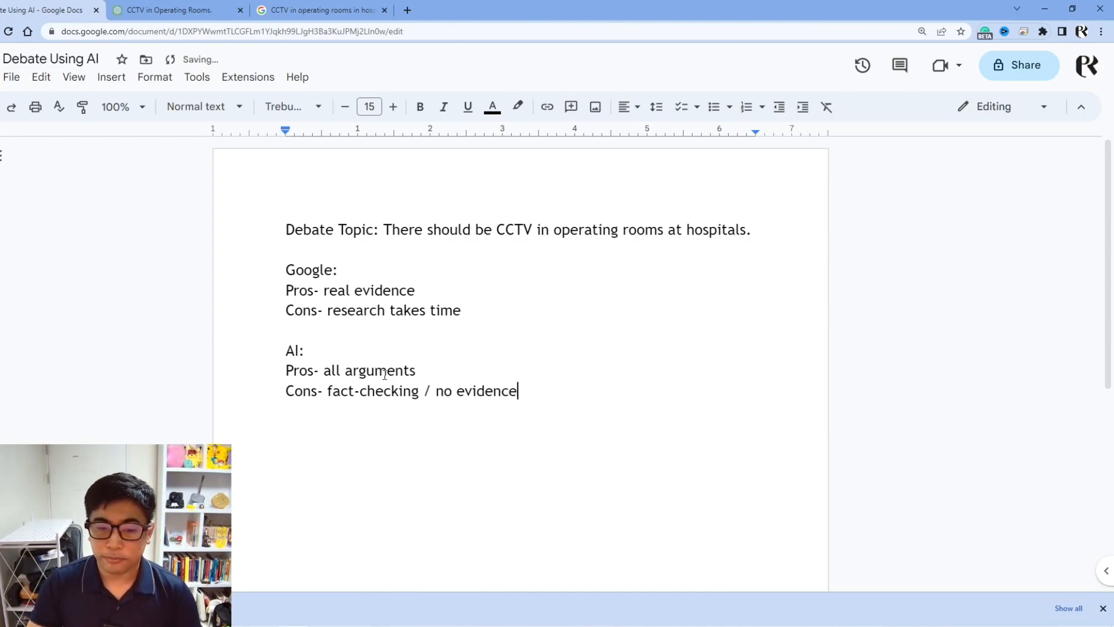